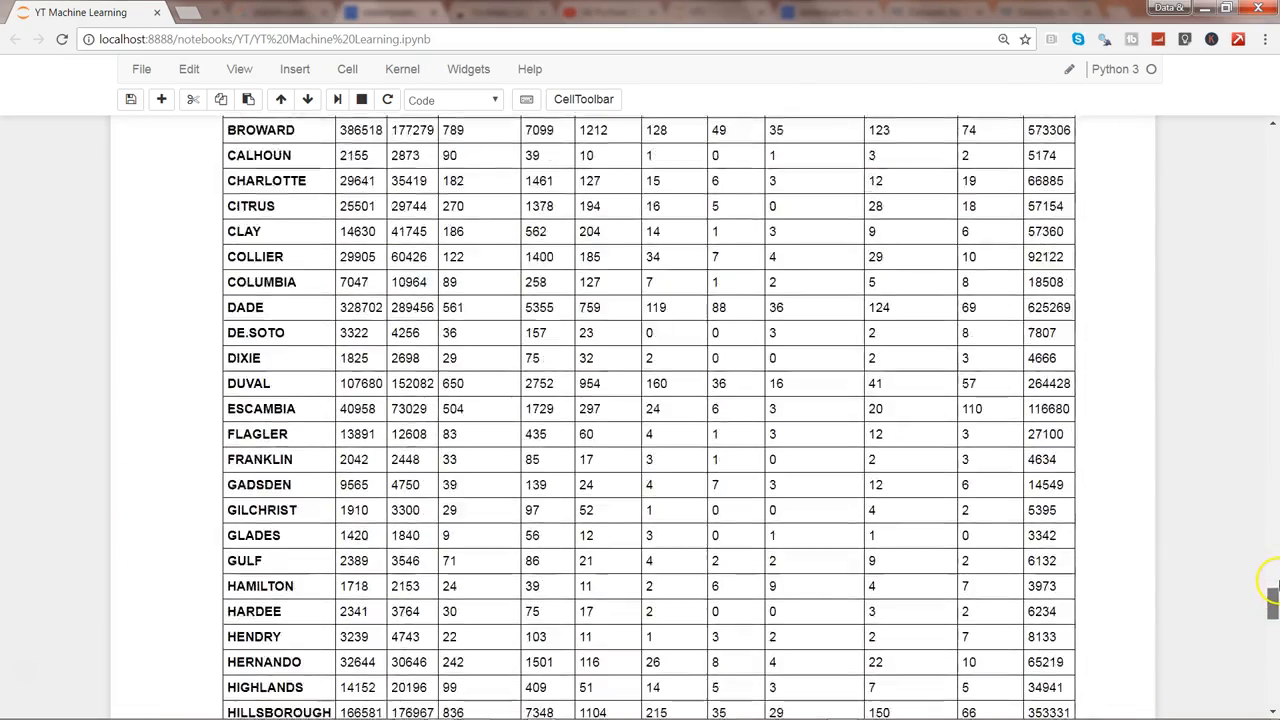
Run the data cell as cancer_data.data to print the record array, then scroll to the empty cell.
scroll("down", 3)
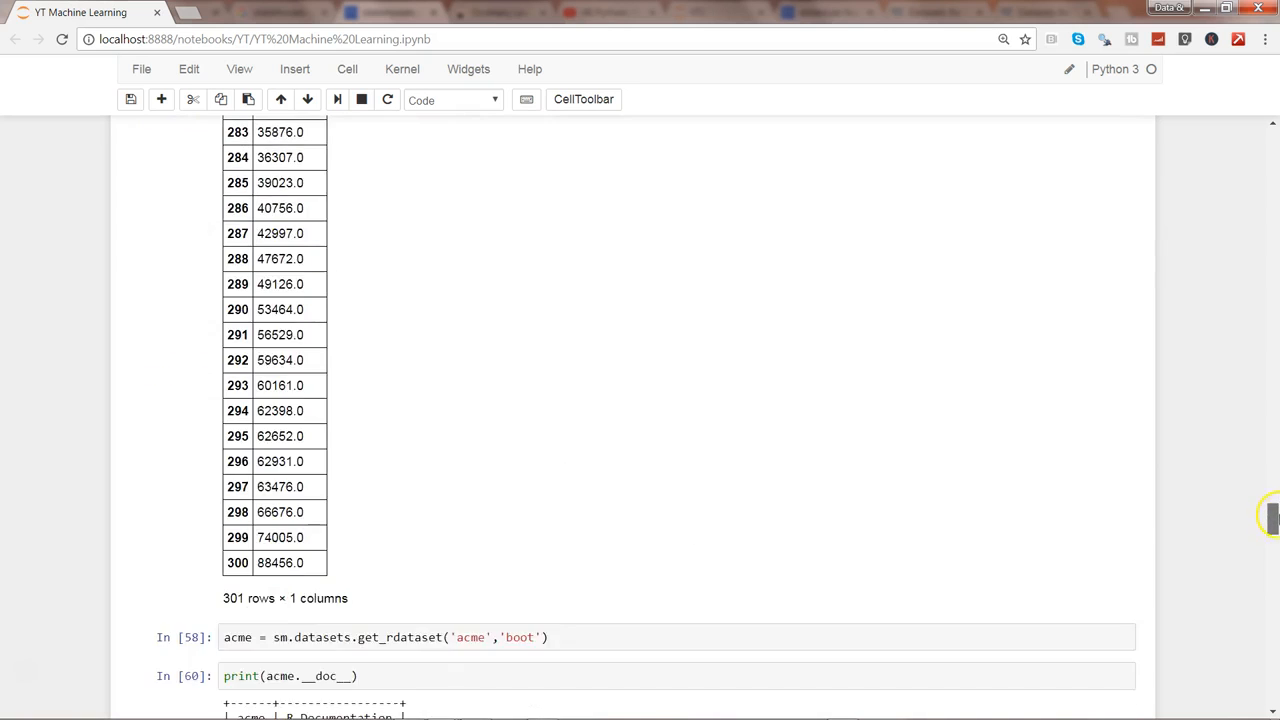
scroll("up", 3)
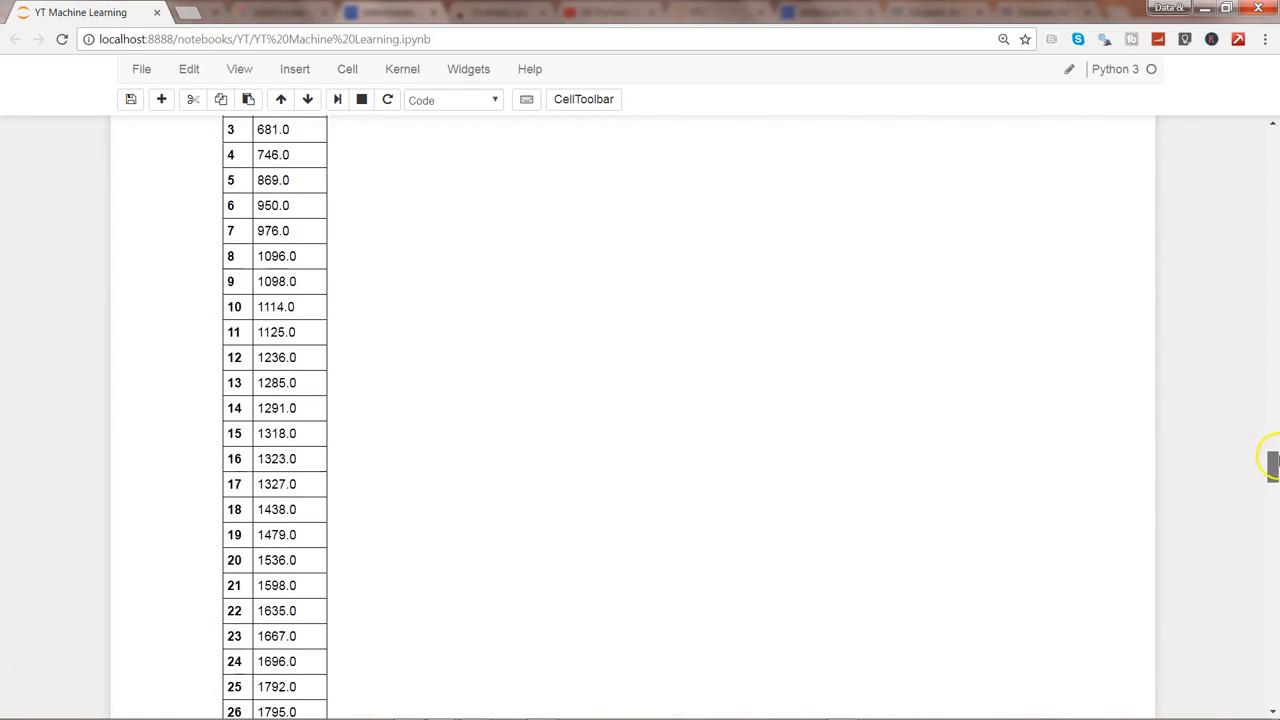
scroll("up", 3)
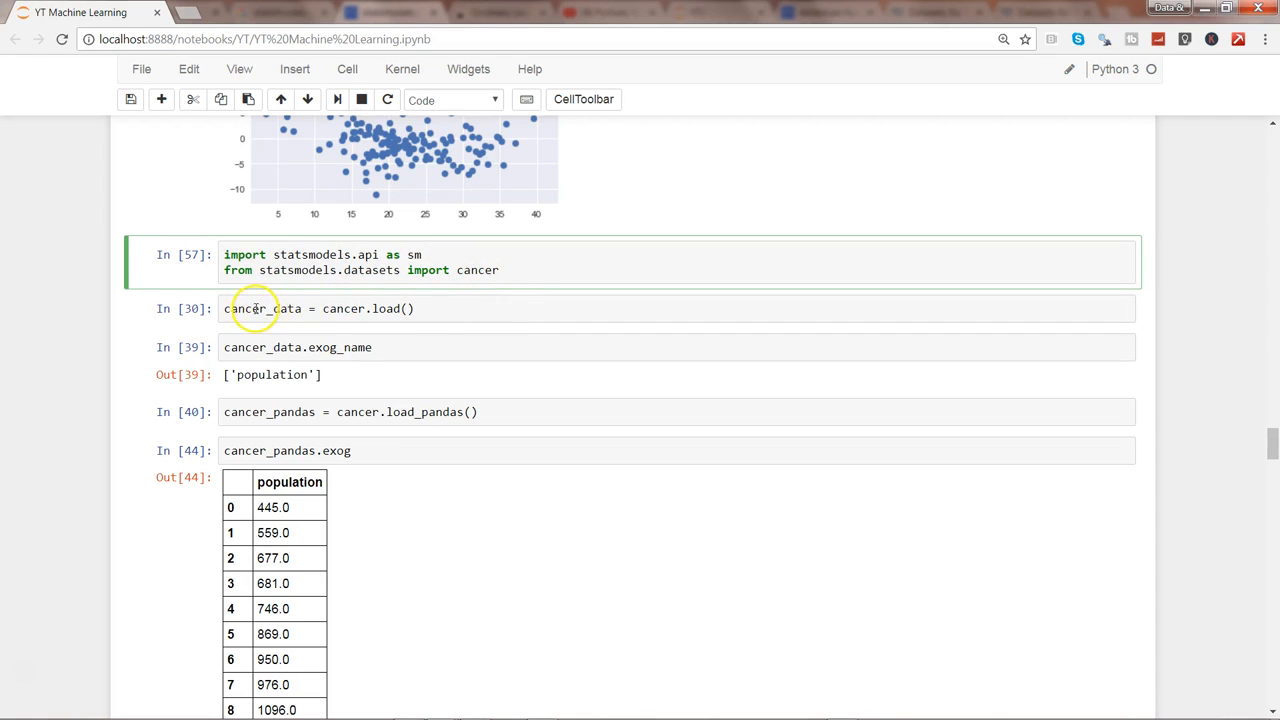
left_click(412, 308)
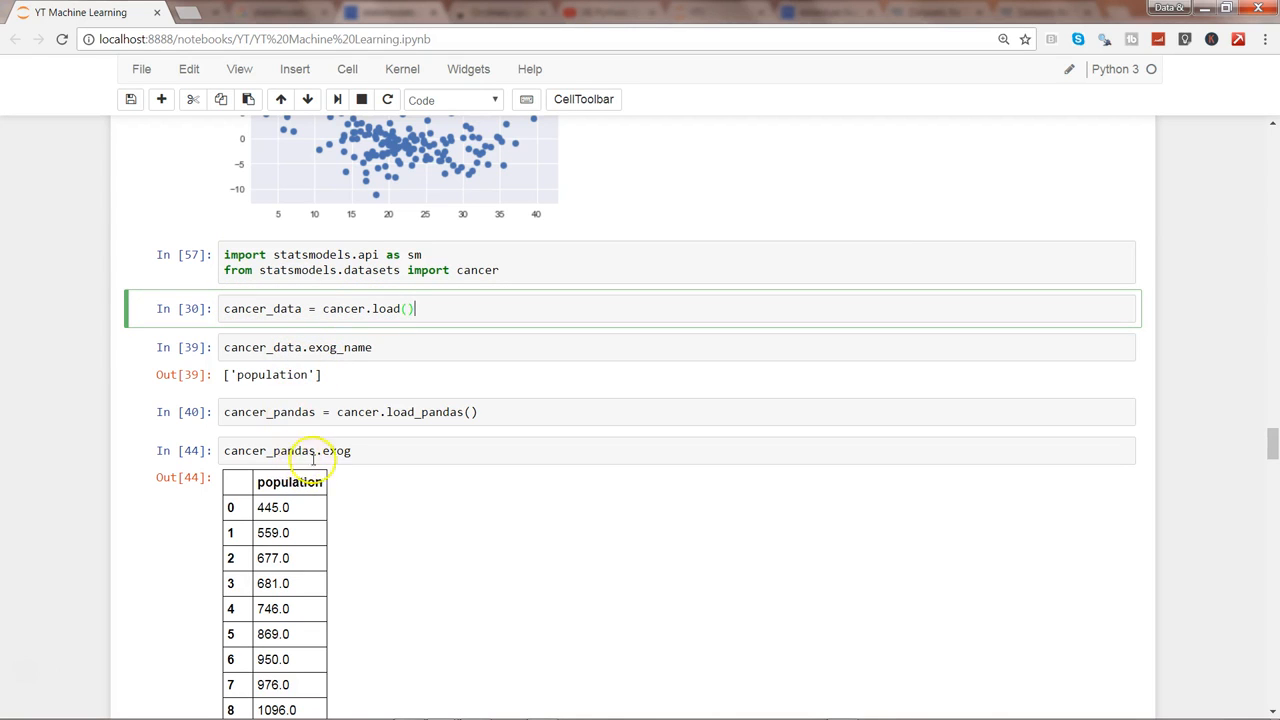
mouse_move(360, 348)
type("data")
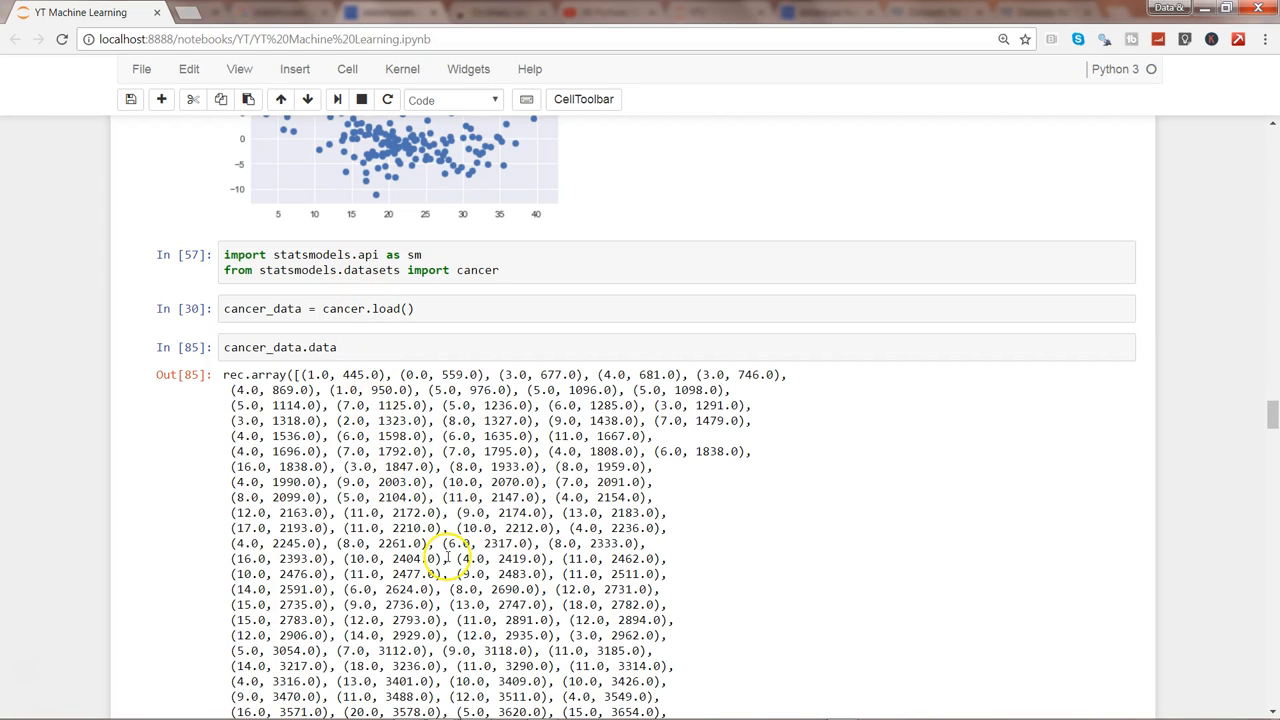
mouse_move(1270, 408)
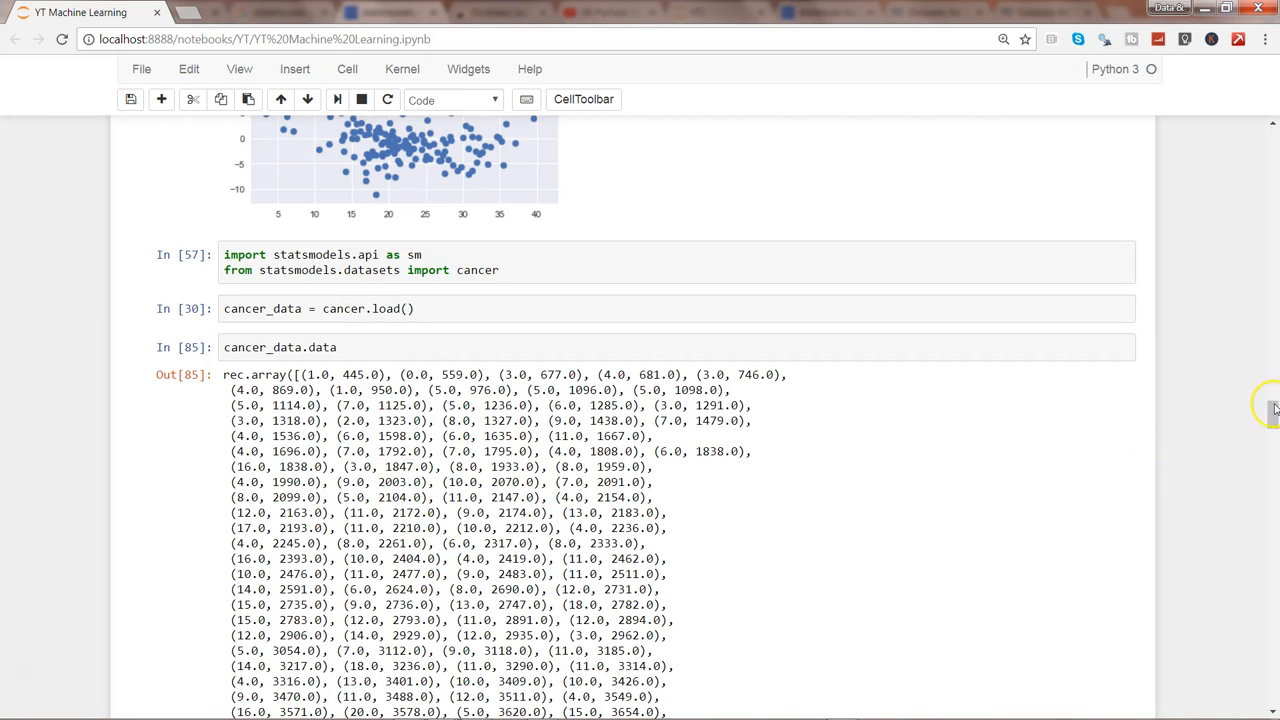
scroll("down", 3)
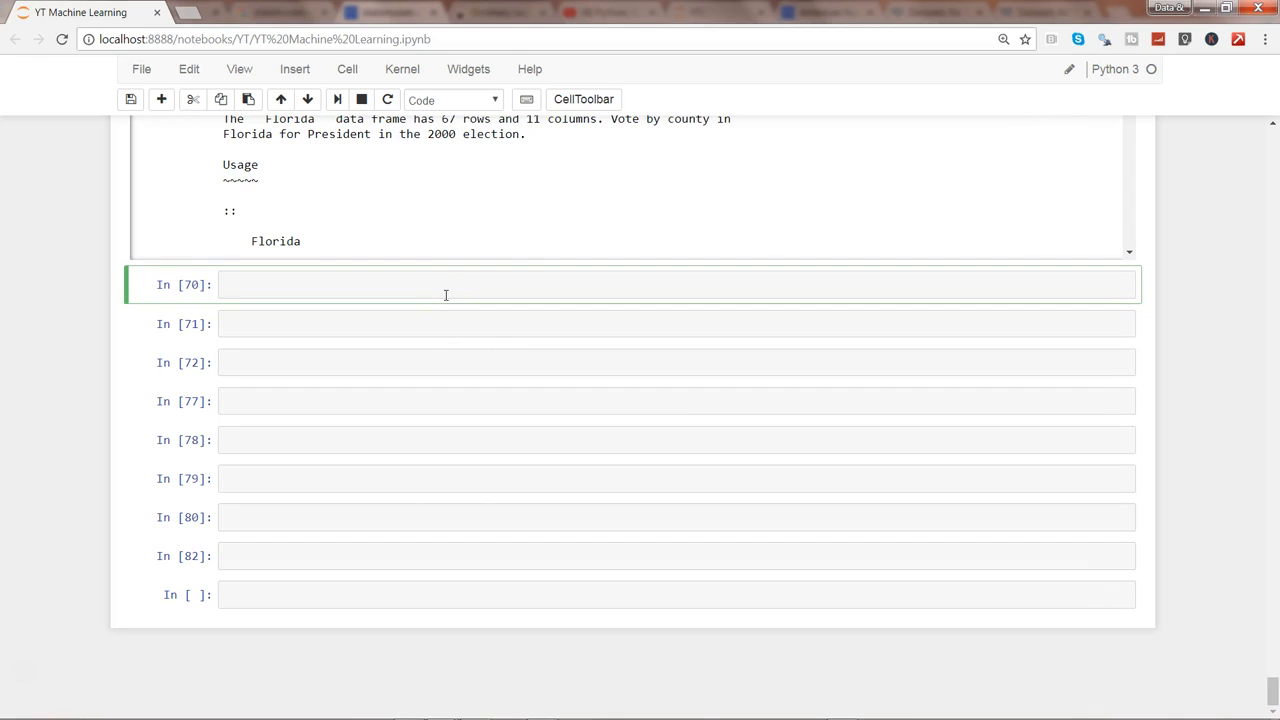
Write X = cancer_data.exog using Tab completion for the variable name.
type("X =")
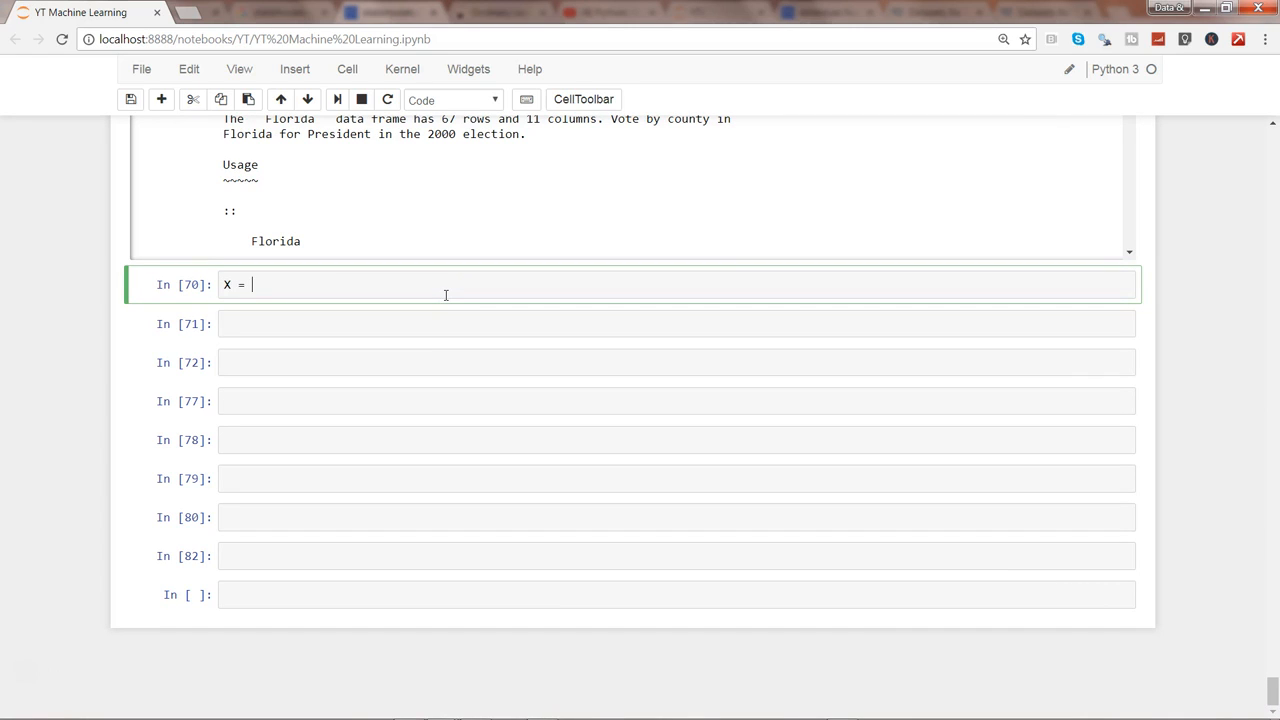
type("canc")
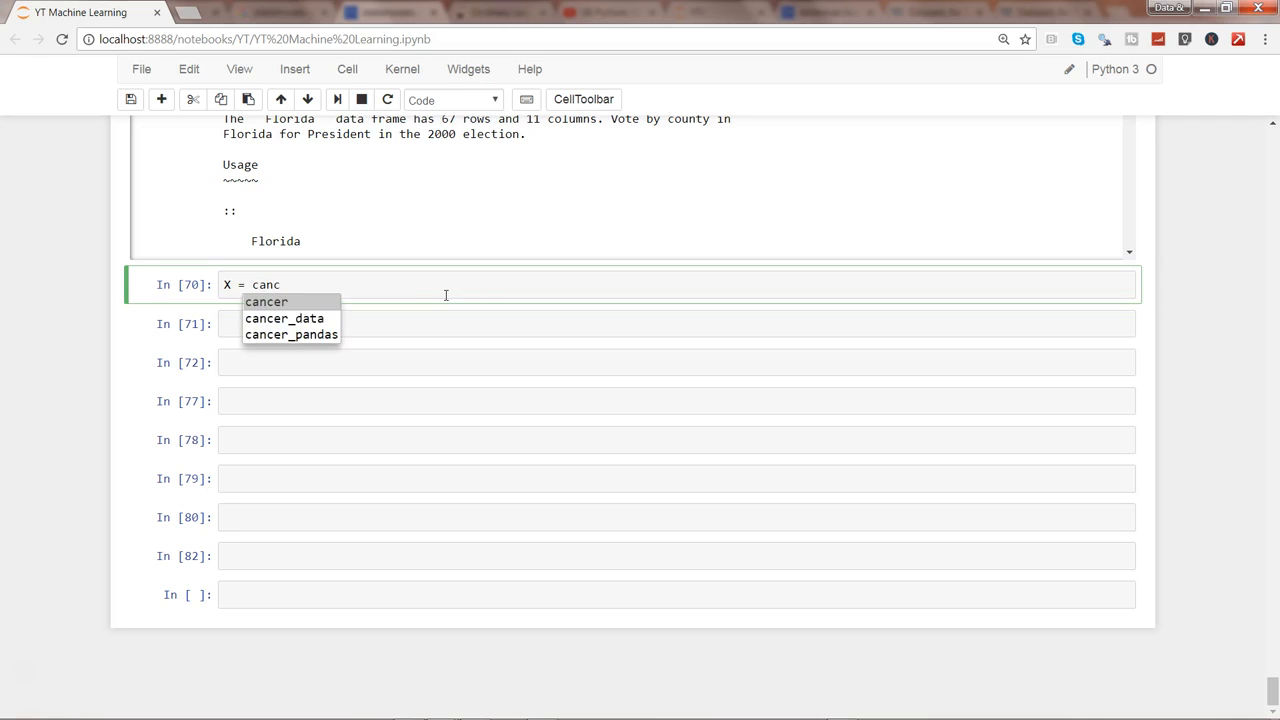
left_click(284, 318)
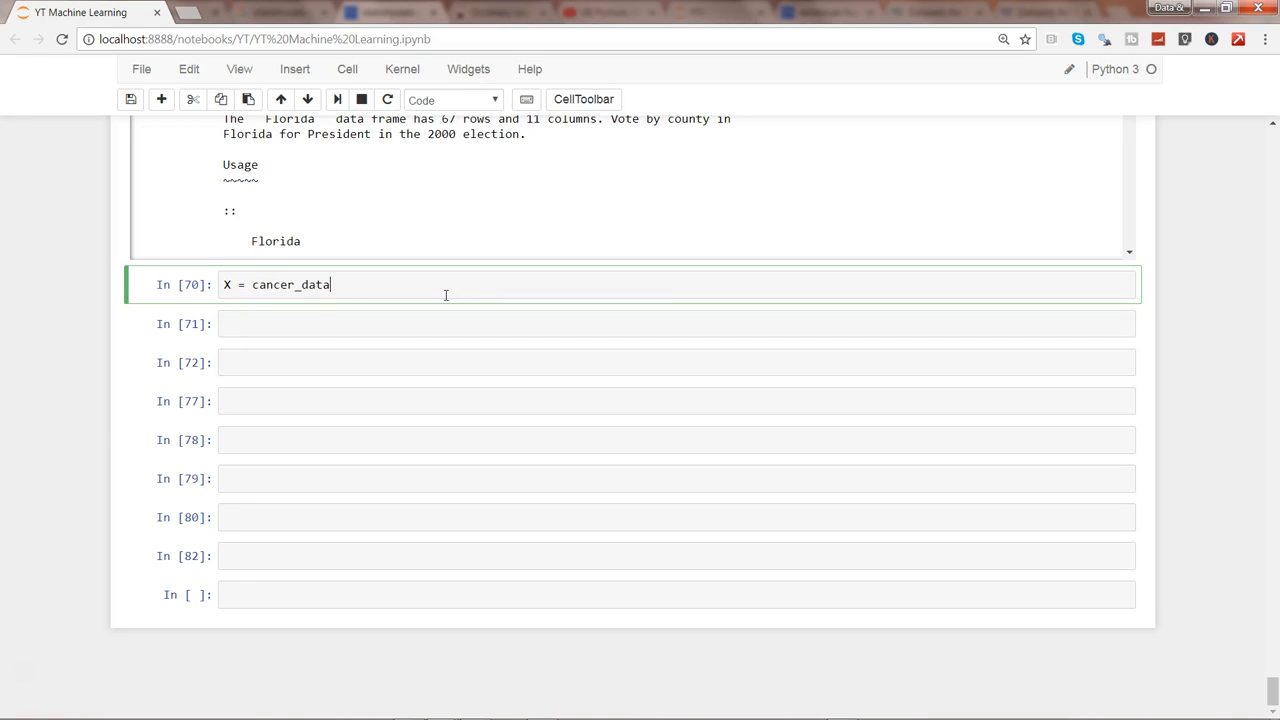
type(".")
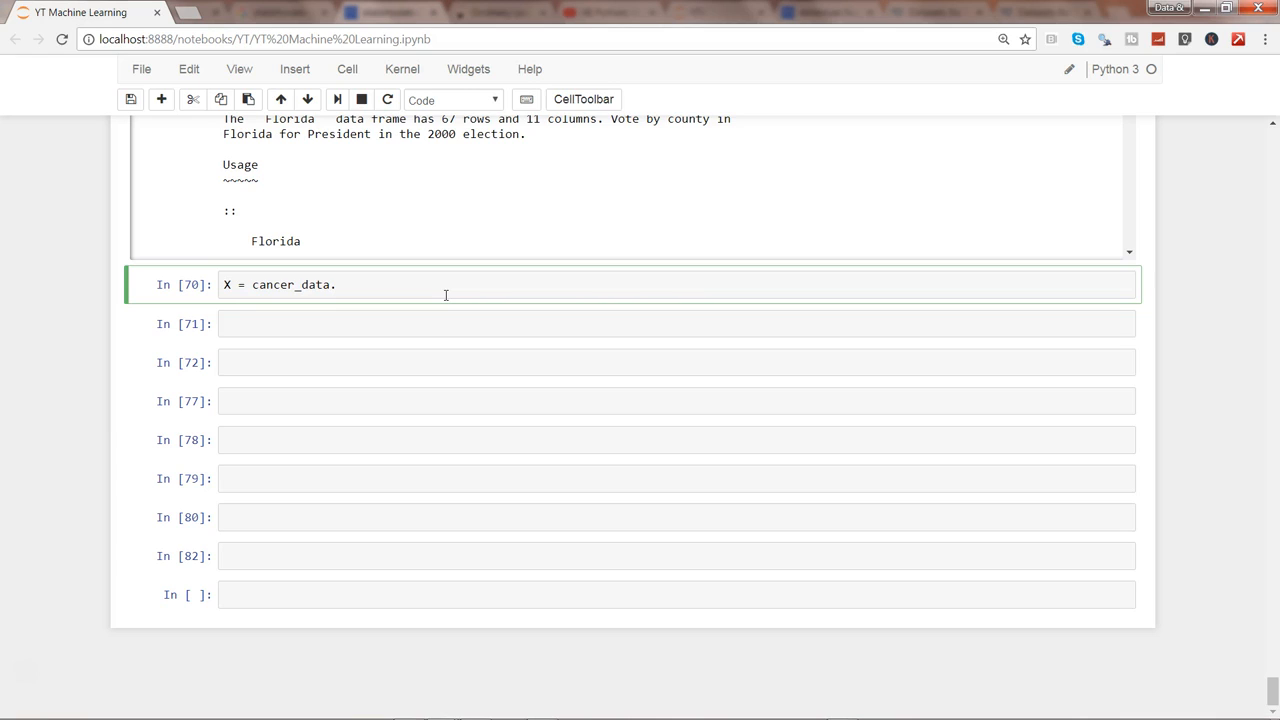
type("ex")
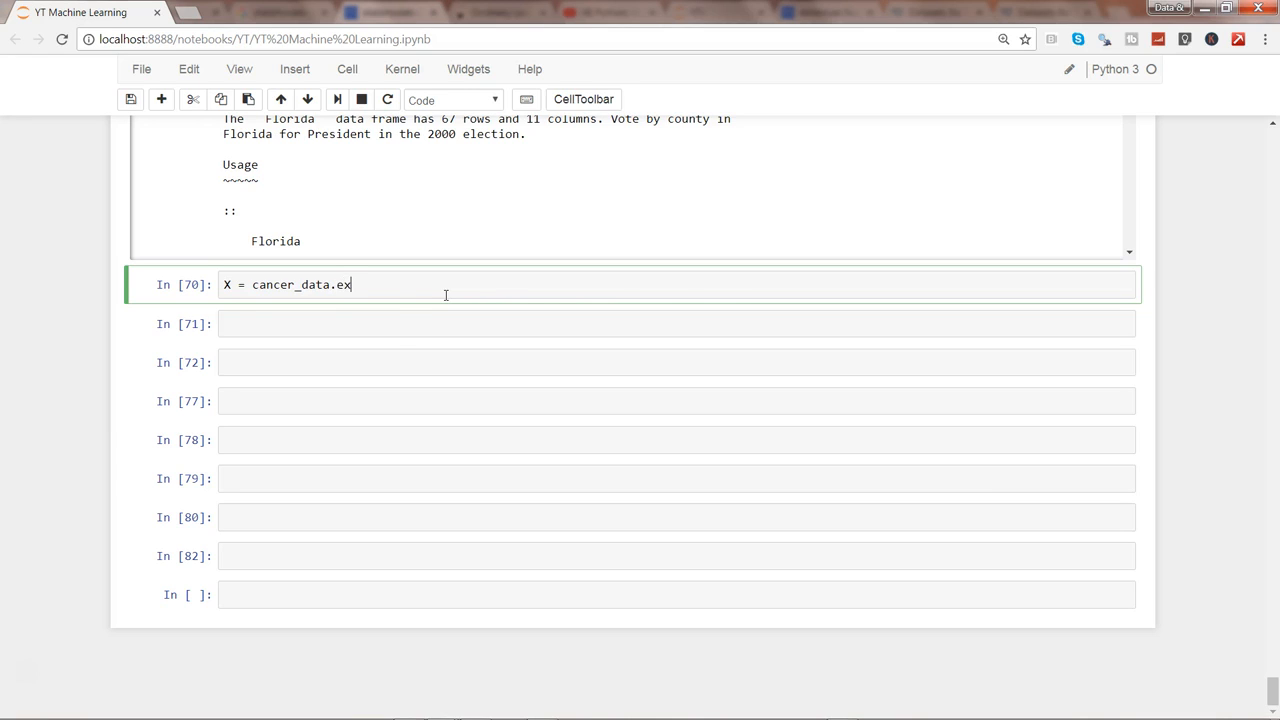
type("og")
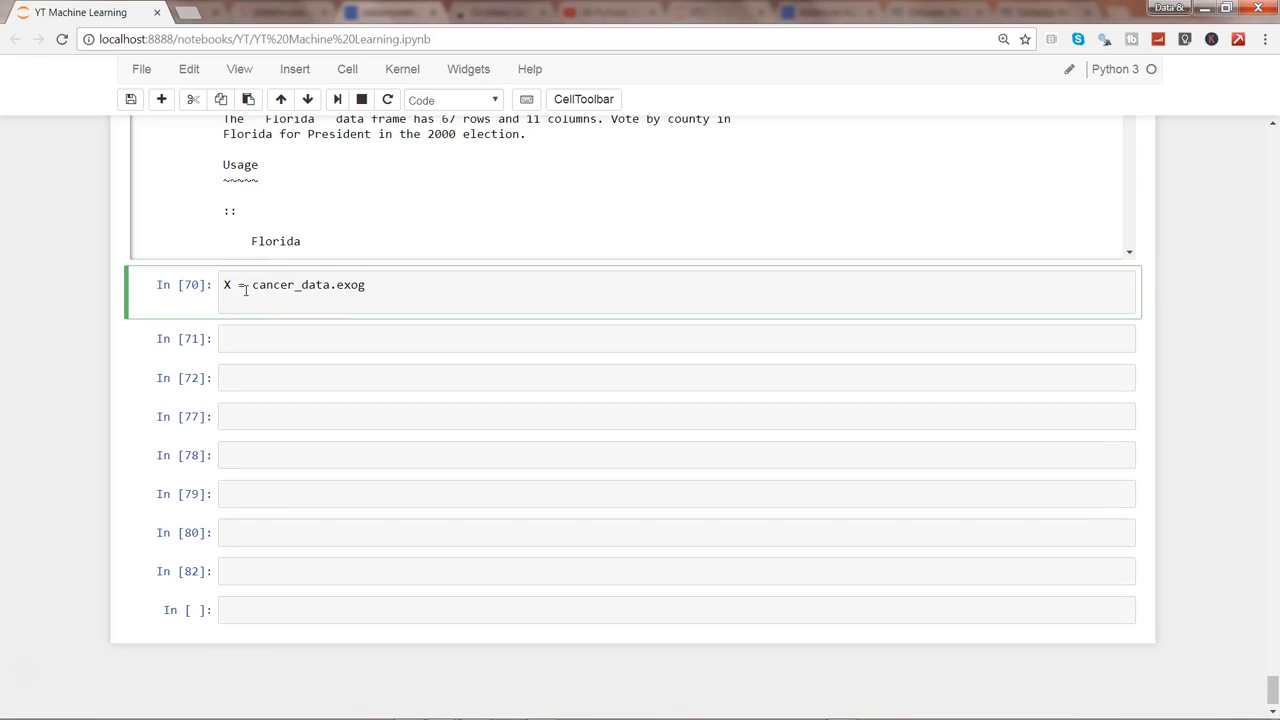
Add Y = cancer_data.endog and run the cell defining X and Y.
type("Y = cance")
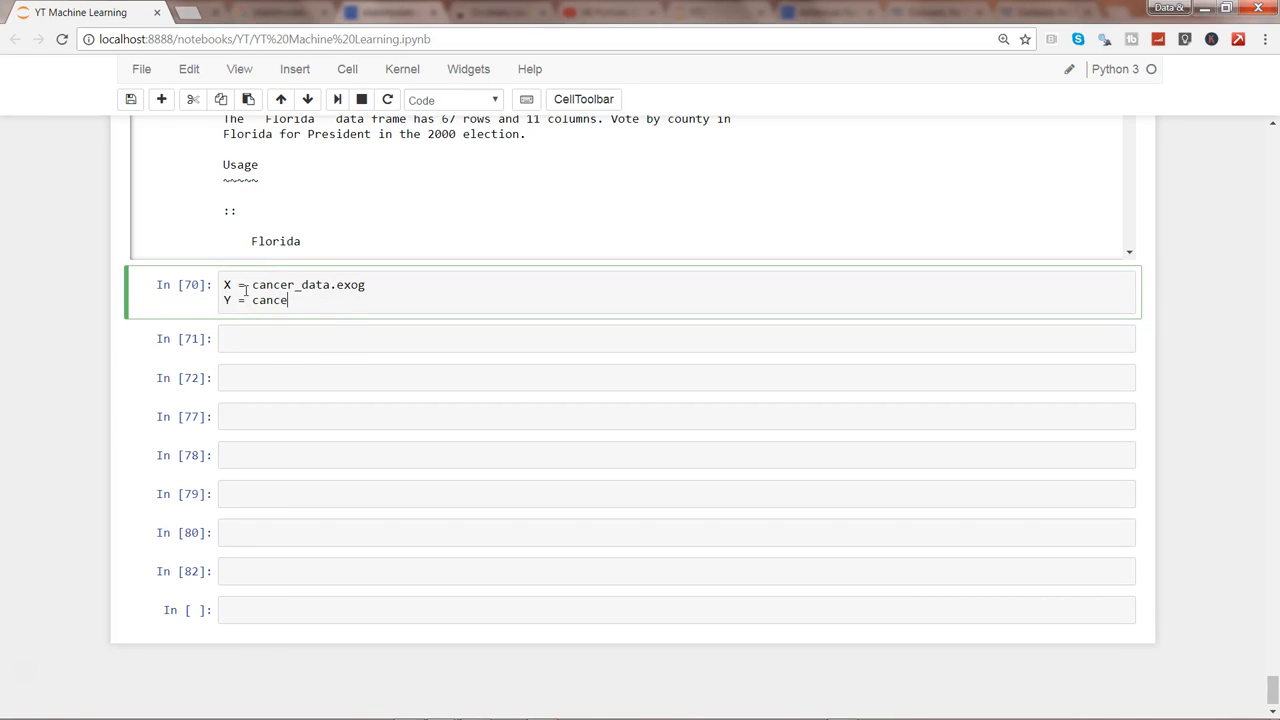
type("_data.ed")
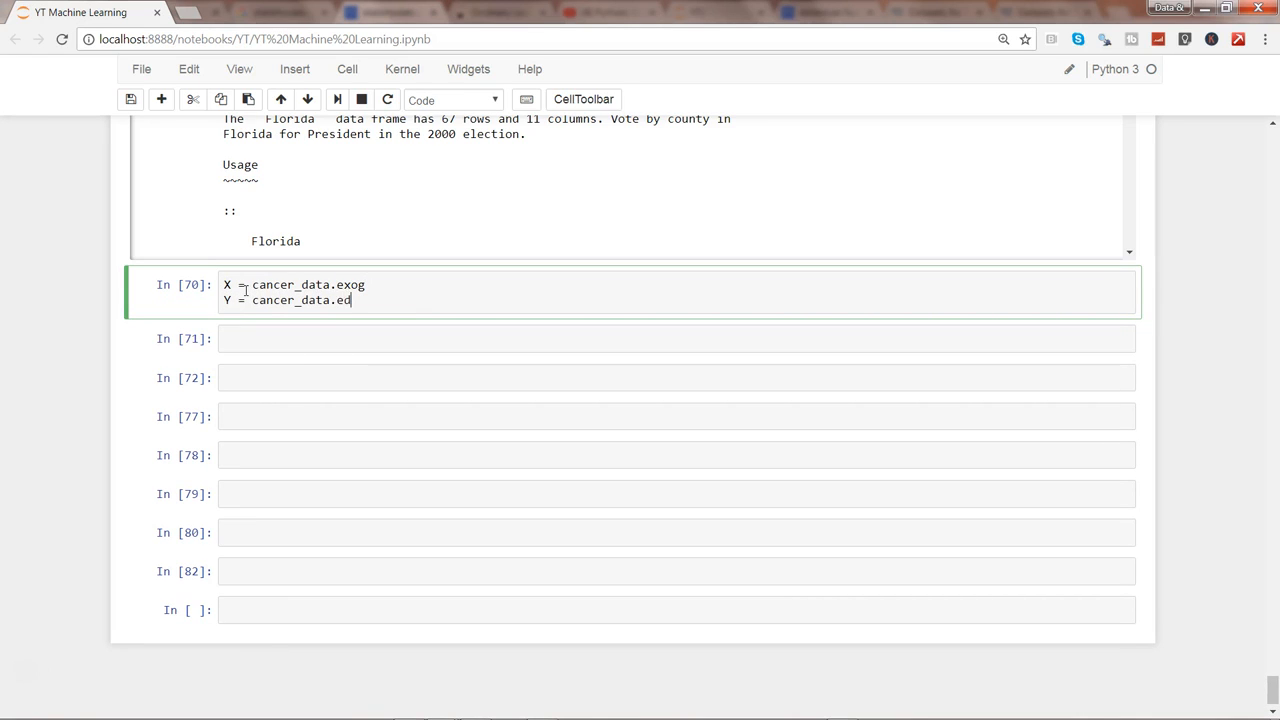
type("n")
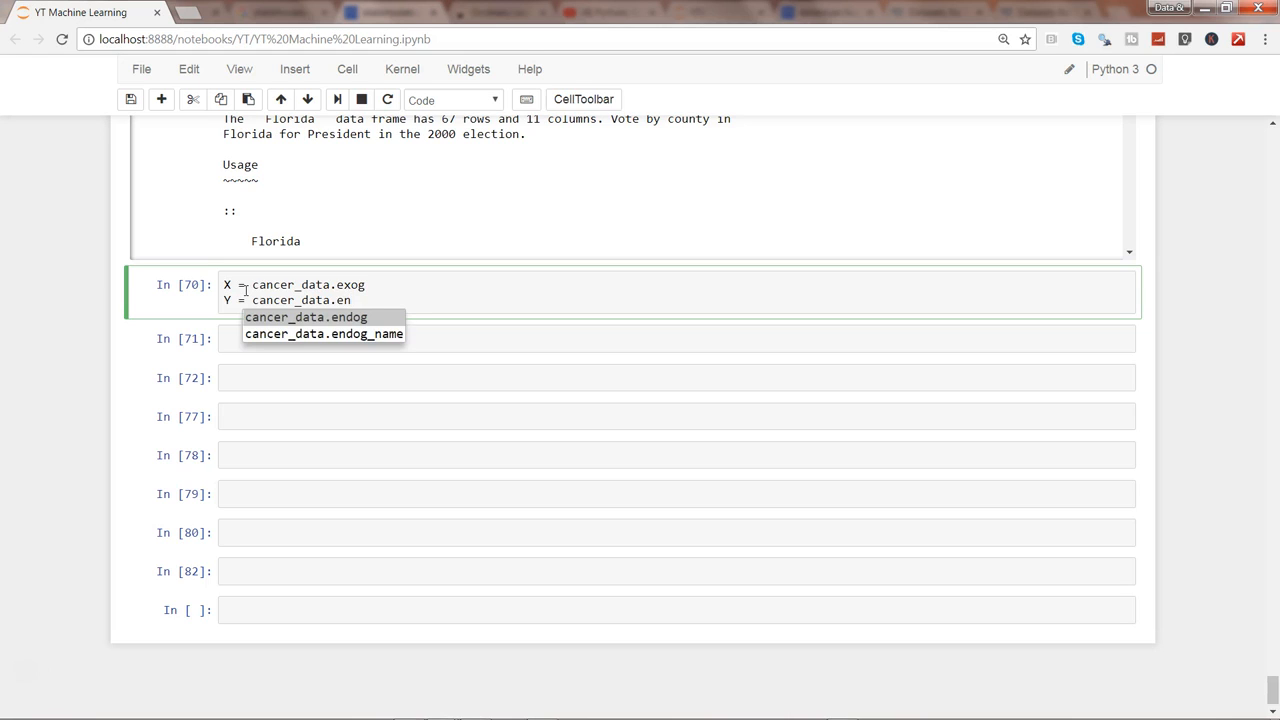
left_click(304, 316)
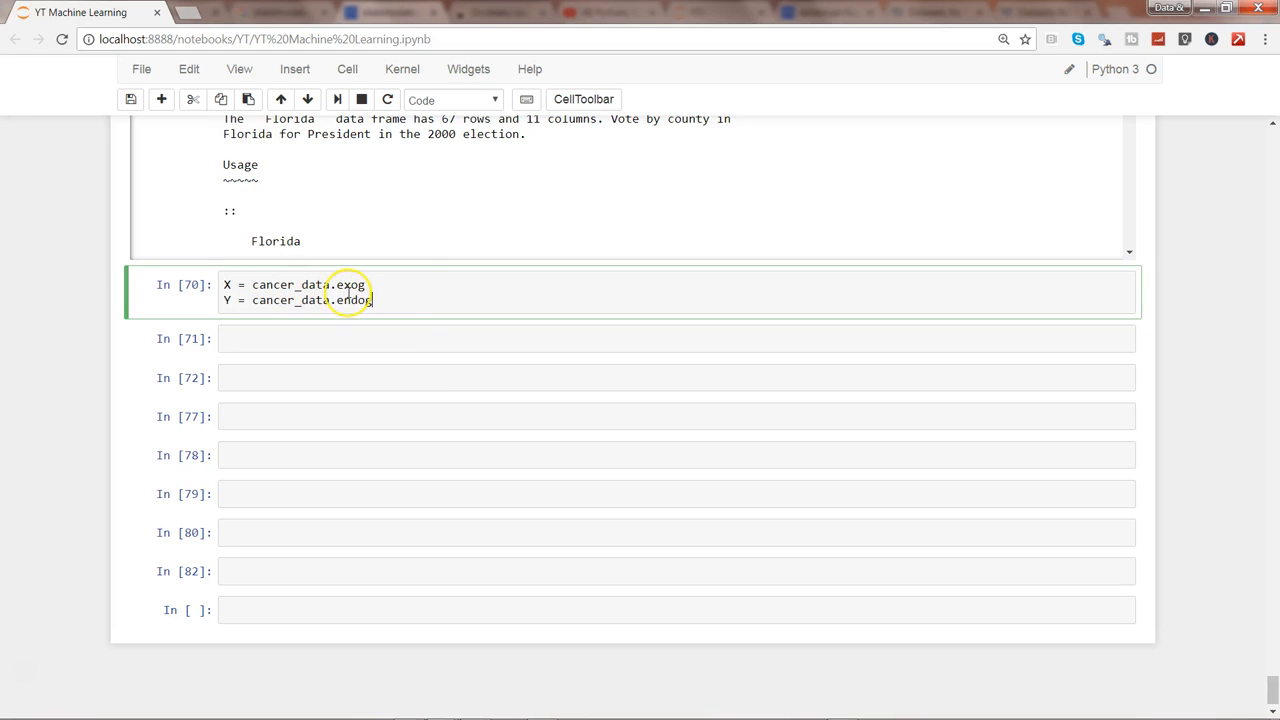
mouse_move(464, 336)
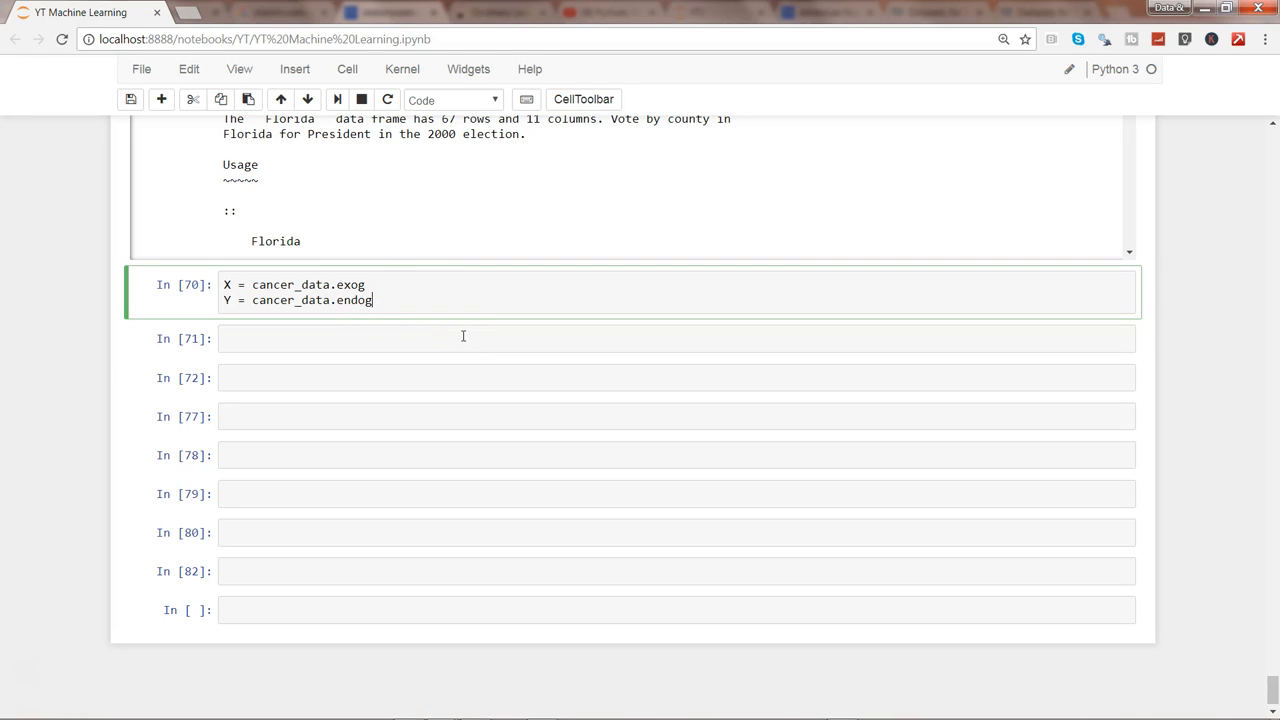
key("shift+enter")
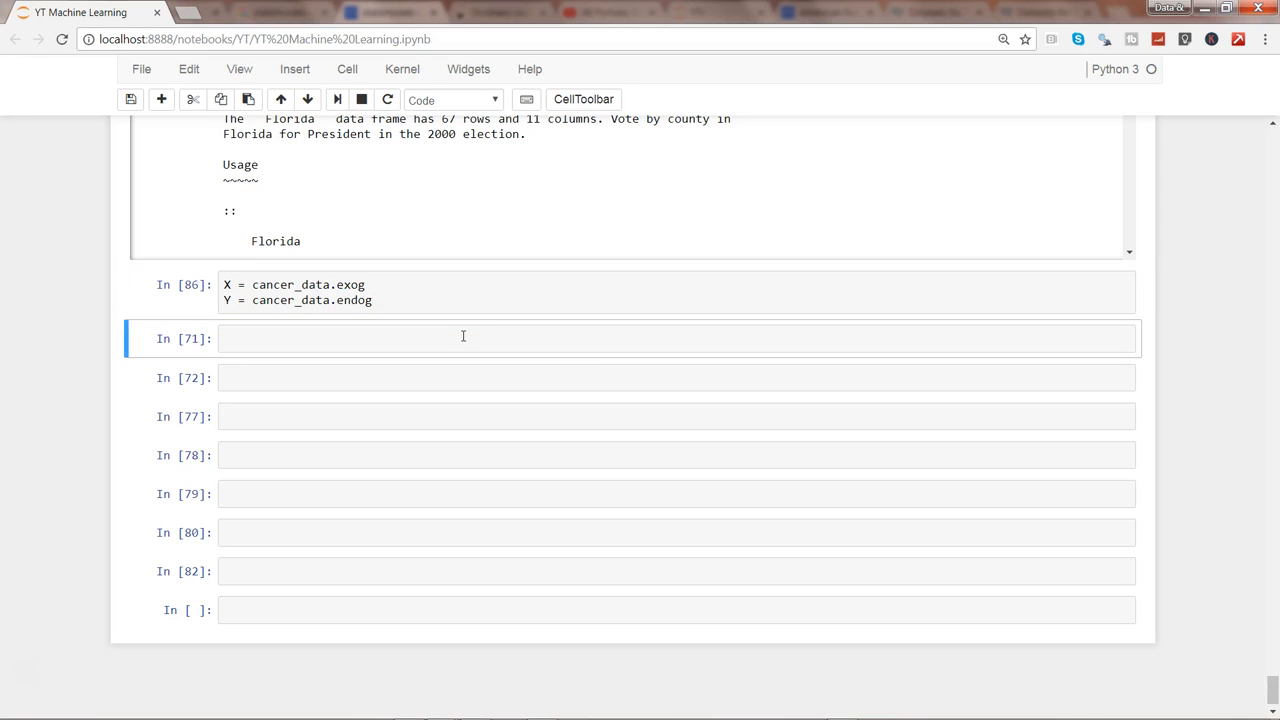
Write model = sm.OLS(Y,X) in the next cell and run it.
left_click(464, 336)
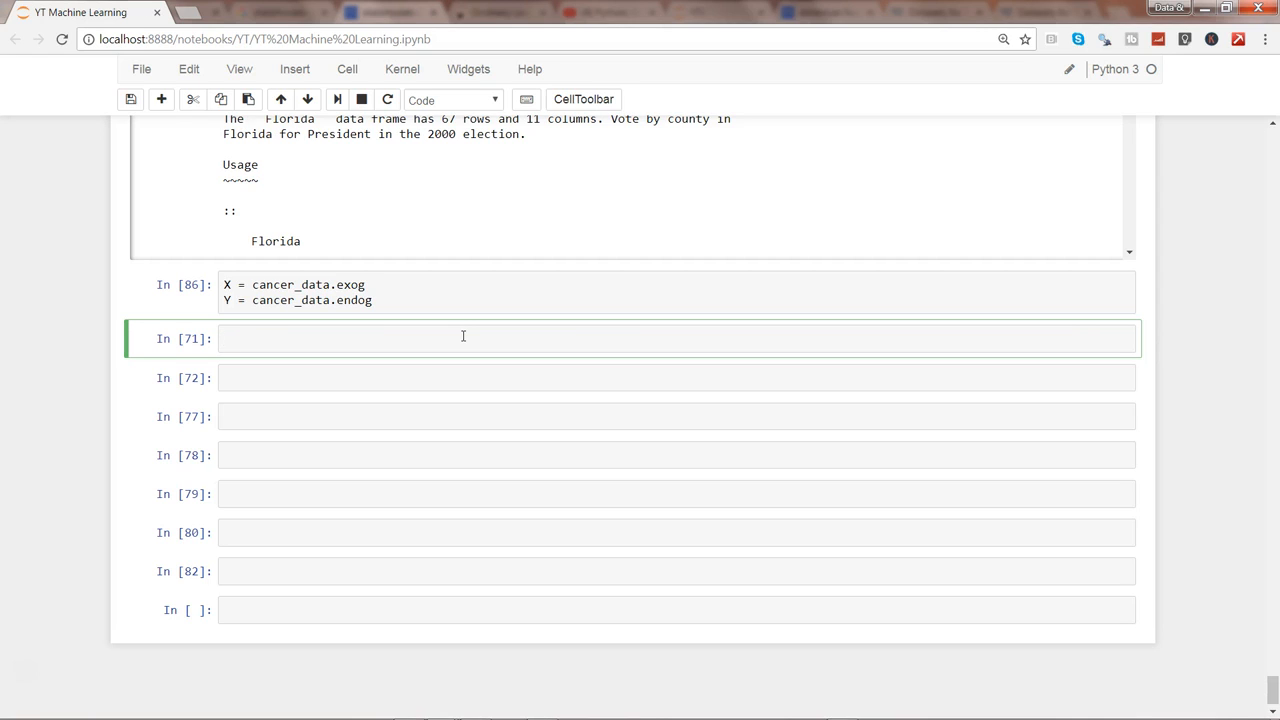
type("model = sm")
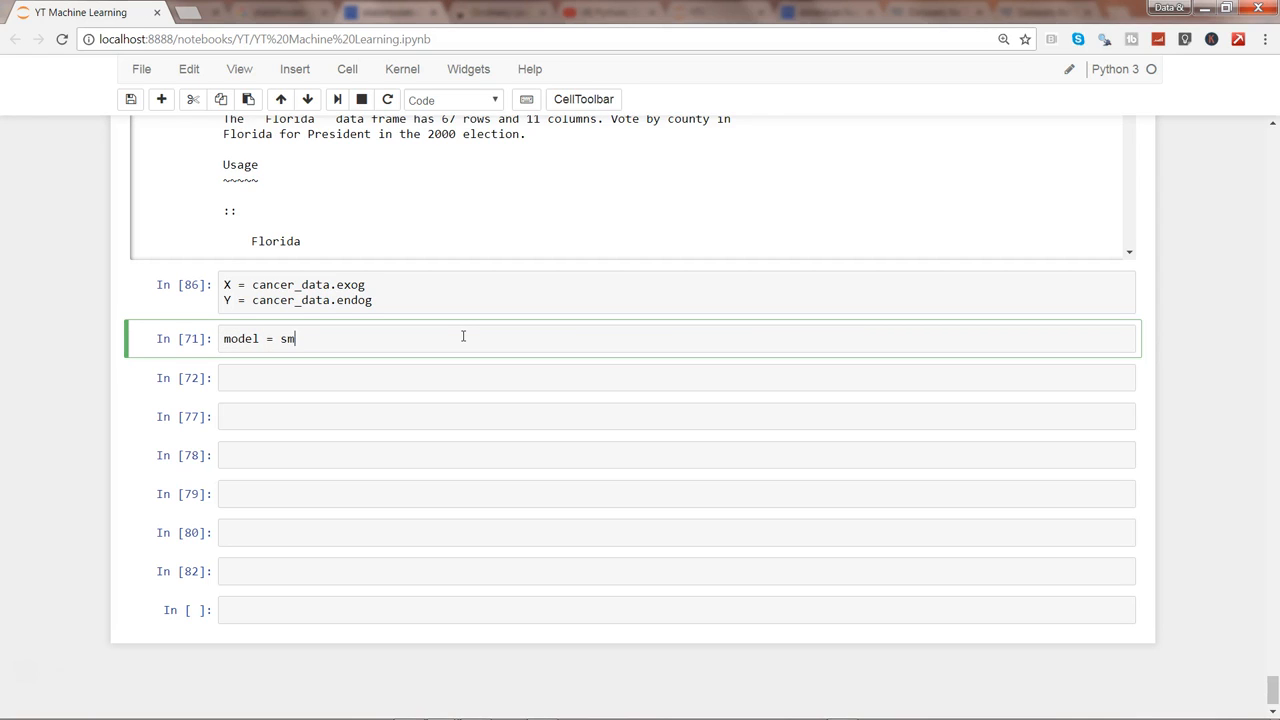
type(".")
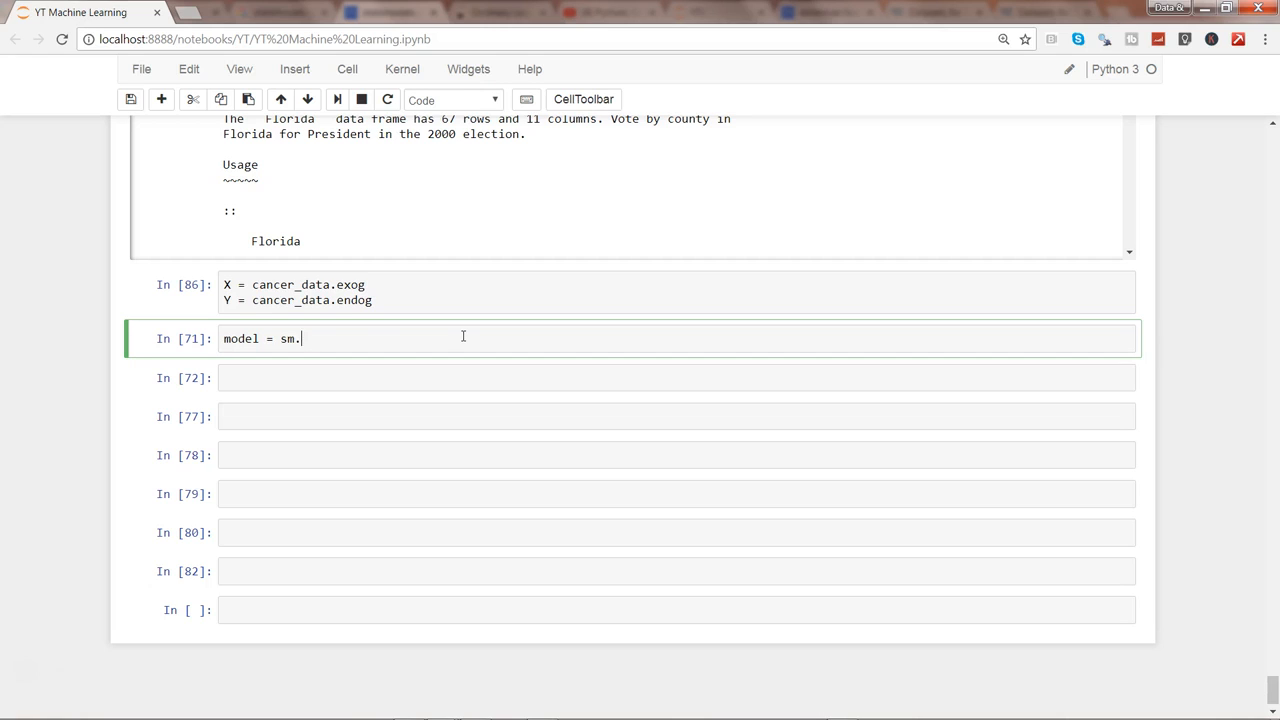
type("OLS")
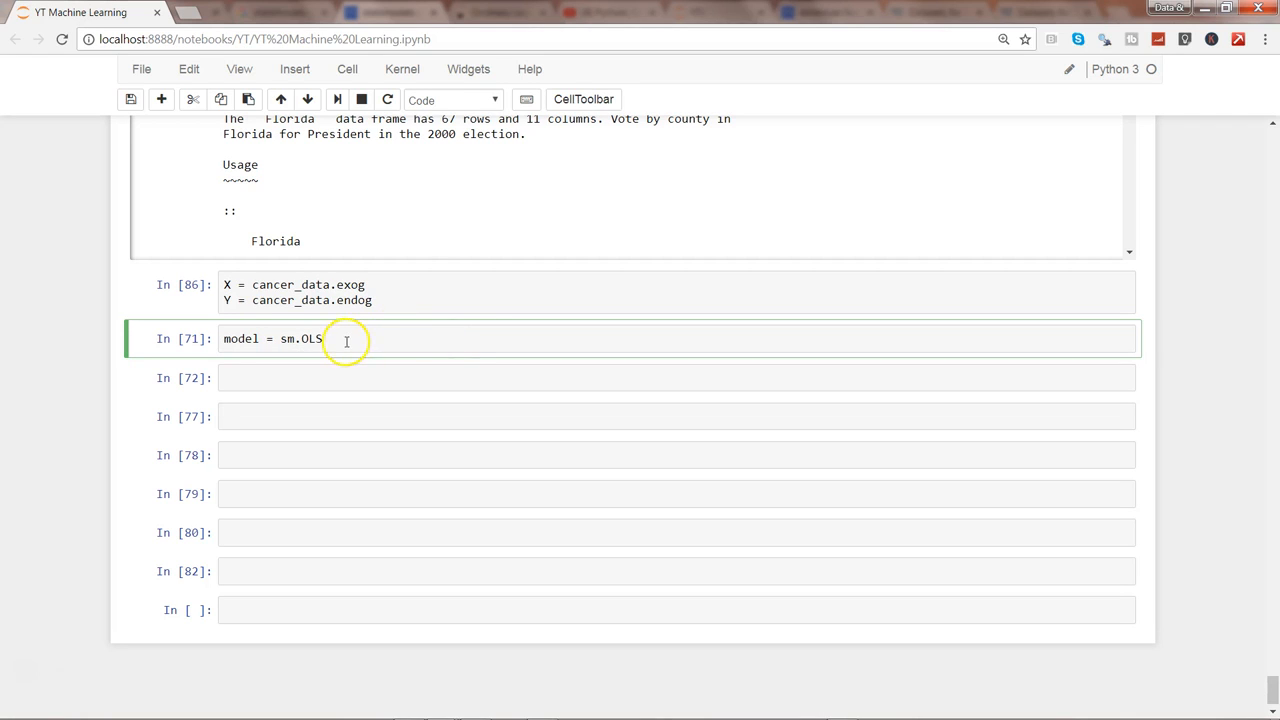
type("()")
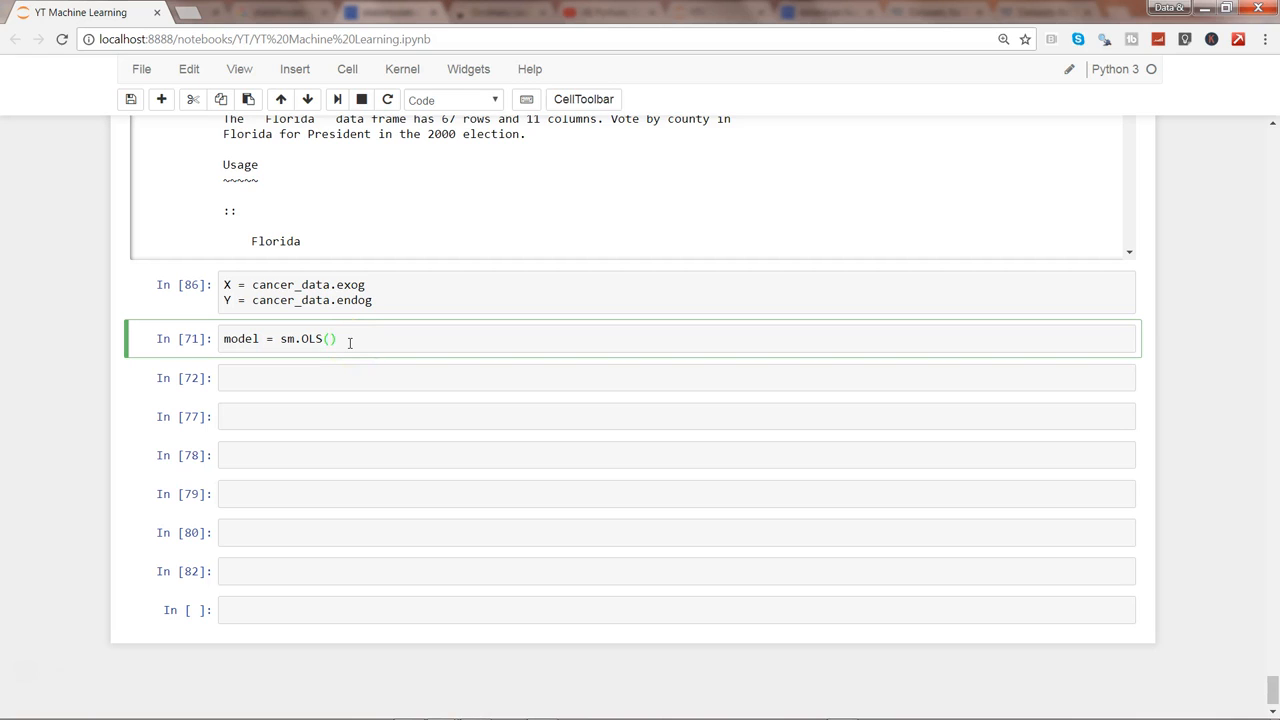
type("Y,X")
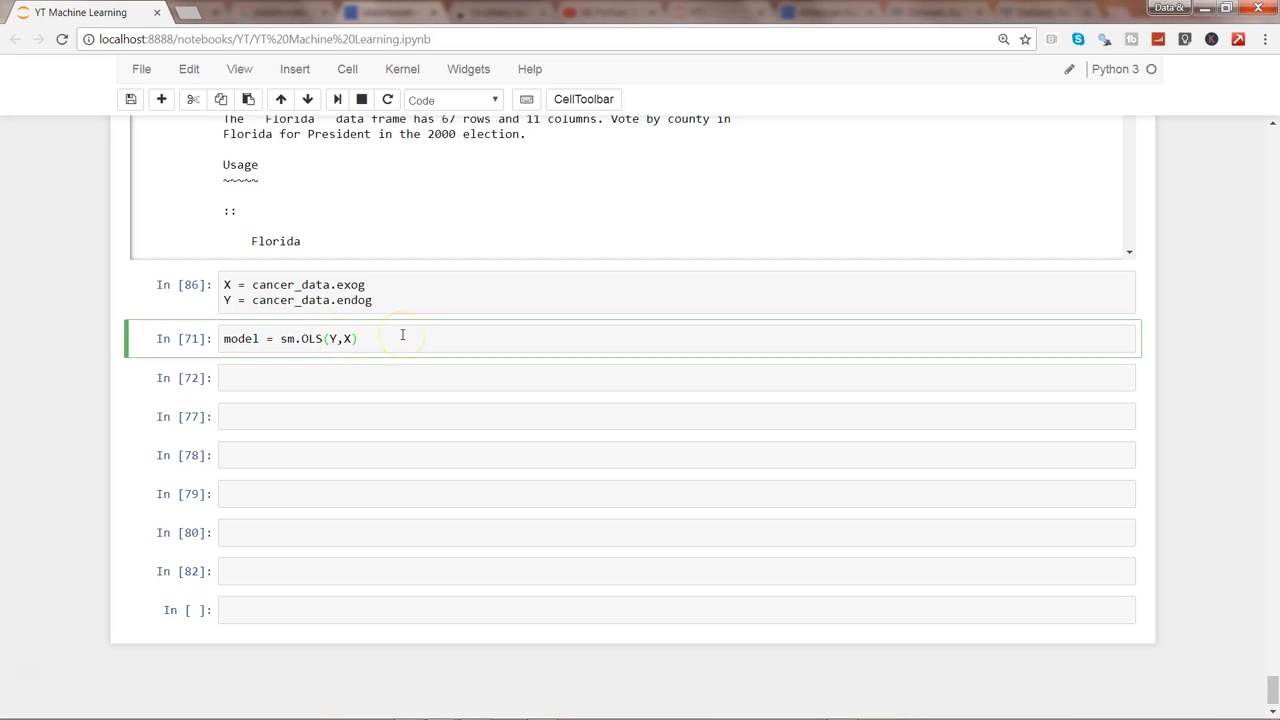
key("shift+enter")
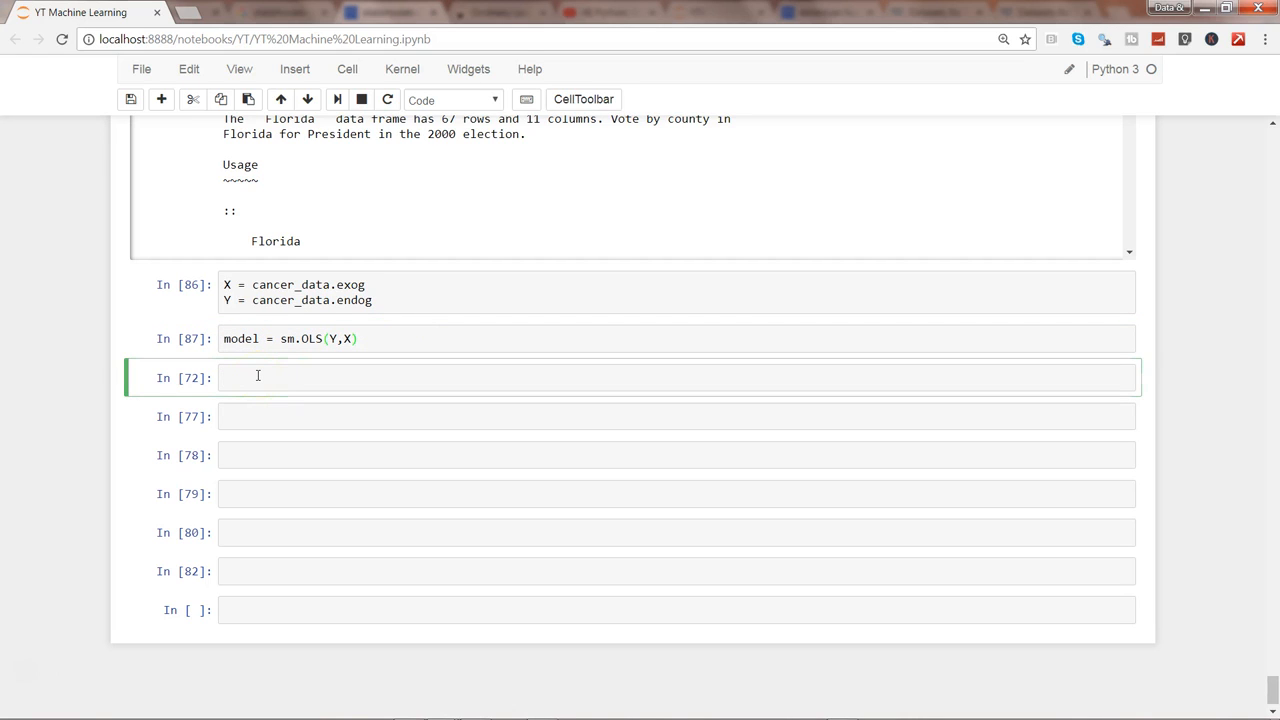
Run fit = model.fit() and fit.pvalues, showing the p-value 2.09284515e-211, then move to the next empty cell.
type("fit = model")
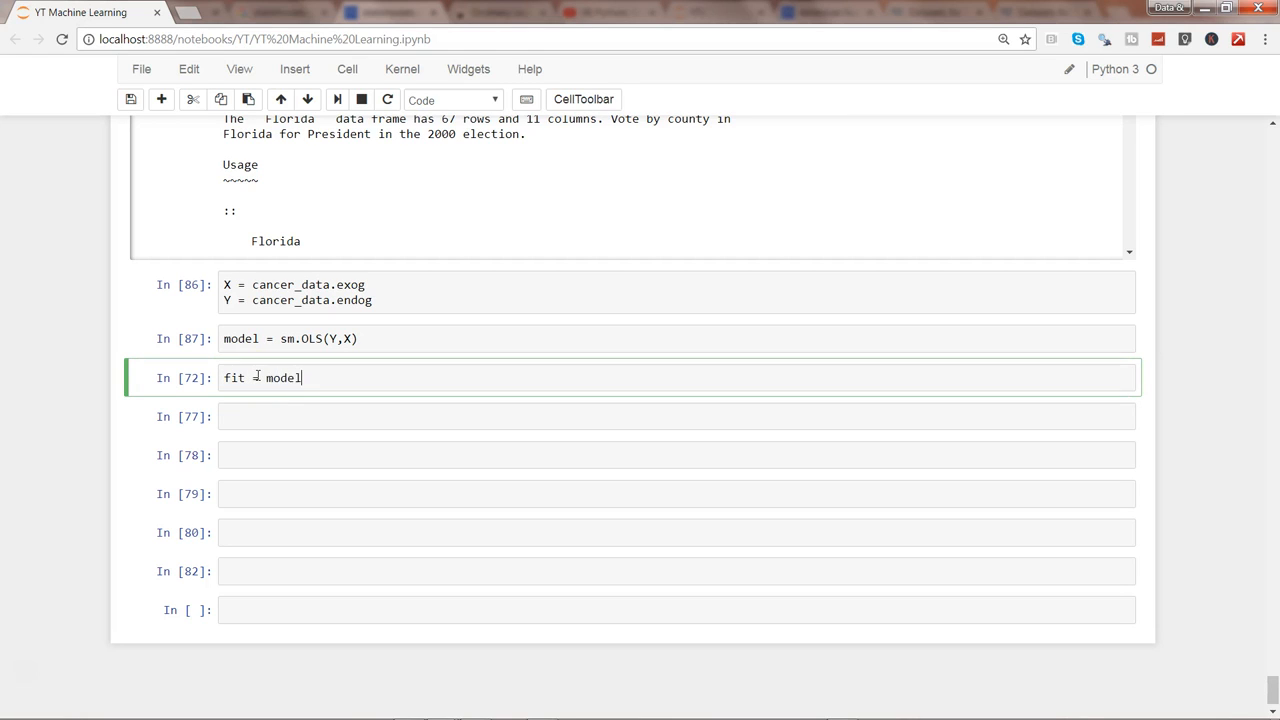
type(".fit(")
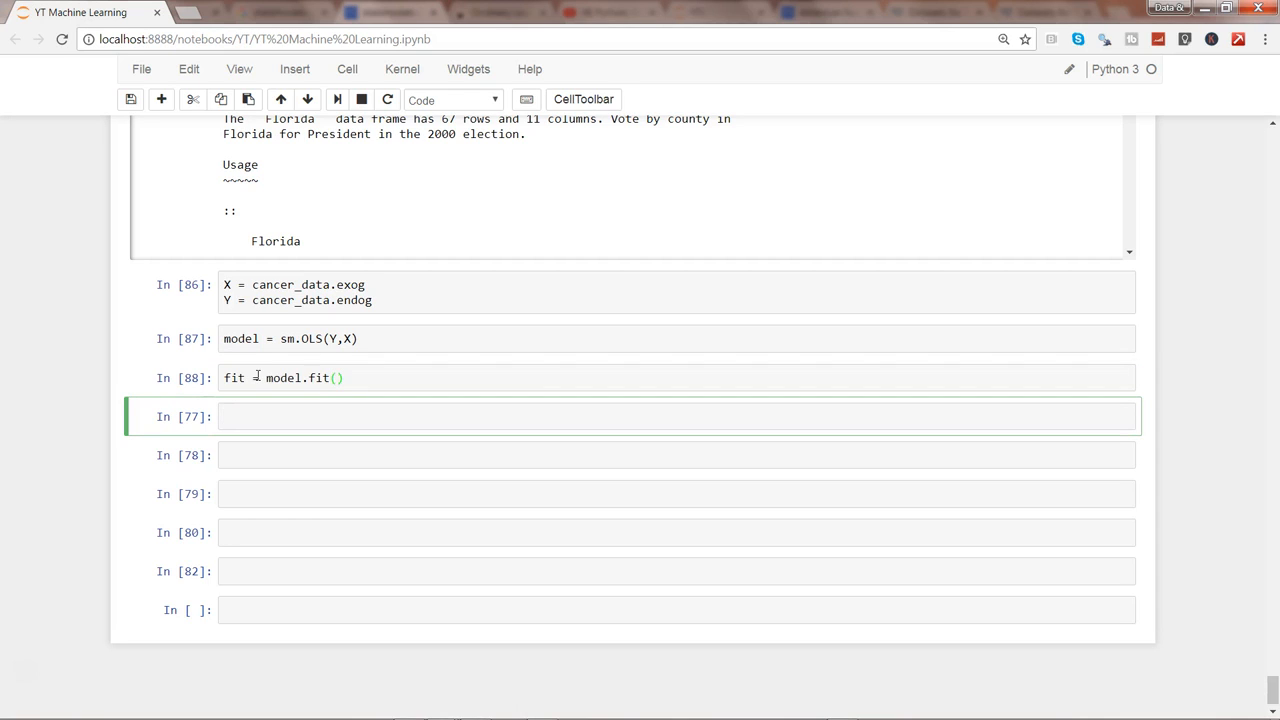
type("fit")
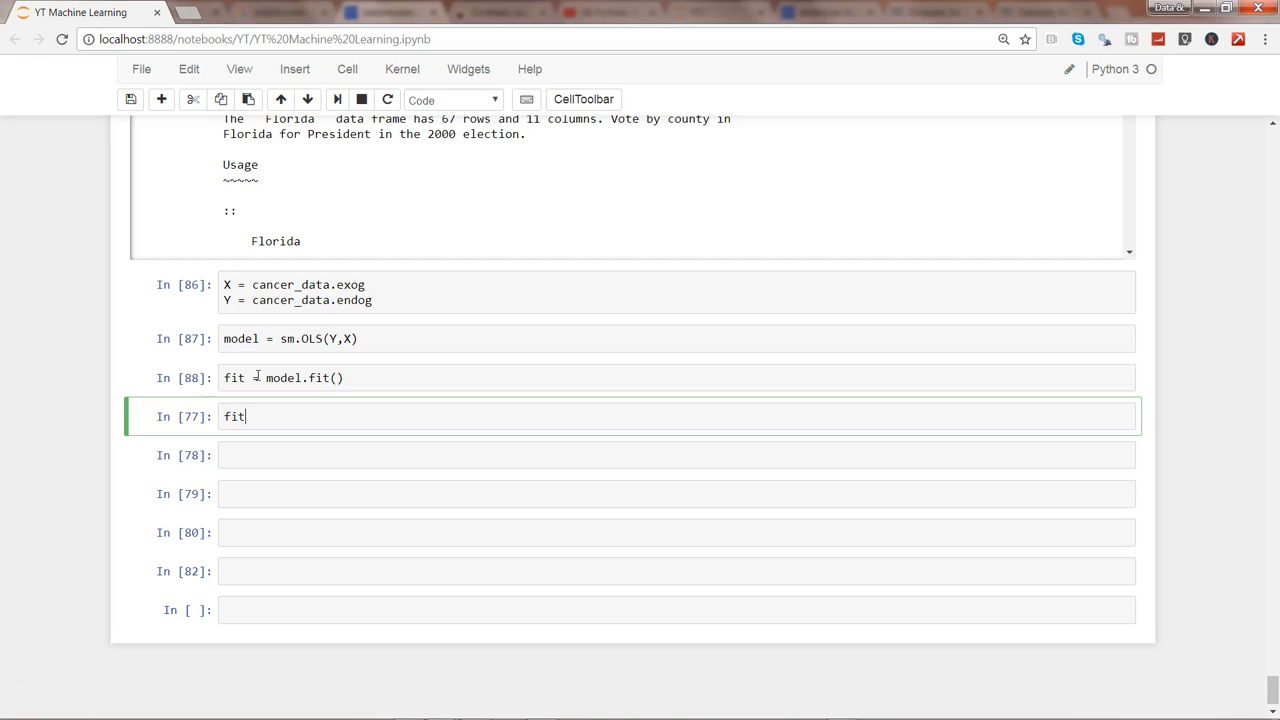
type(".pvalues")
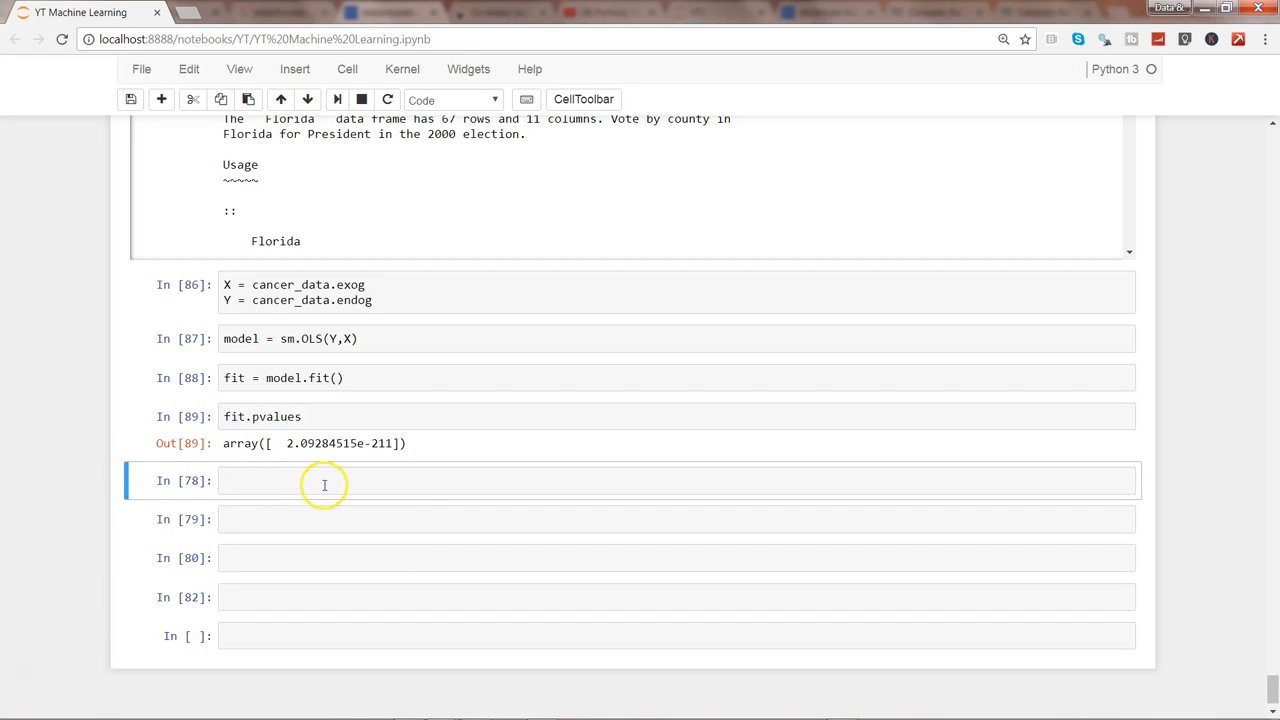
left_click(324, 480)
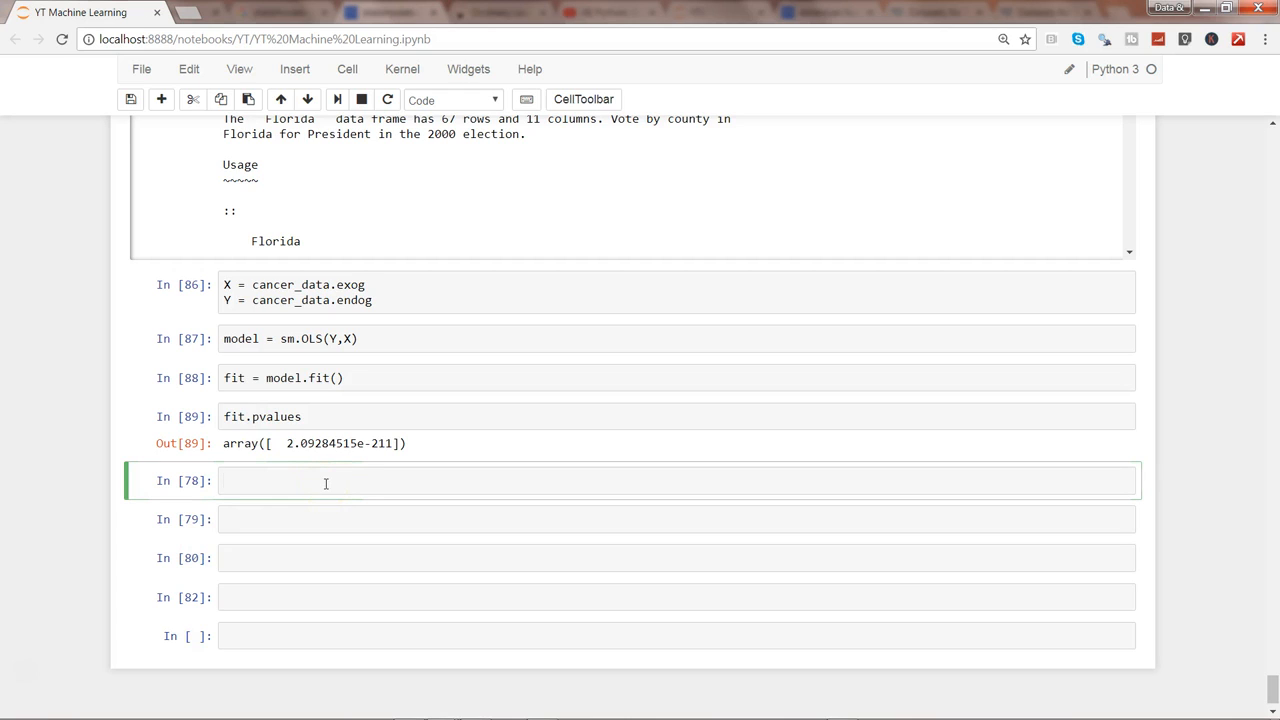
left_click(324, 480)
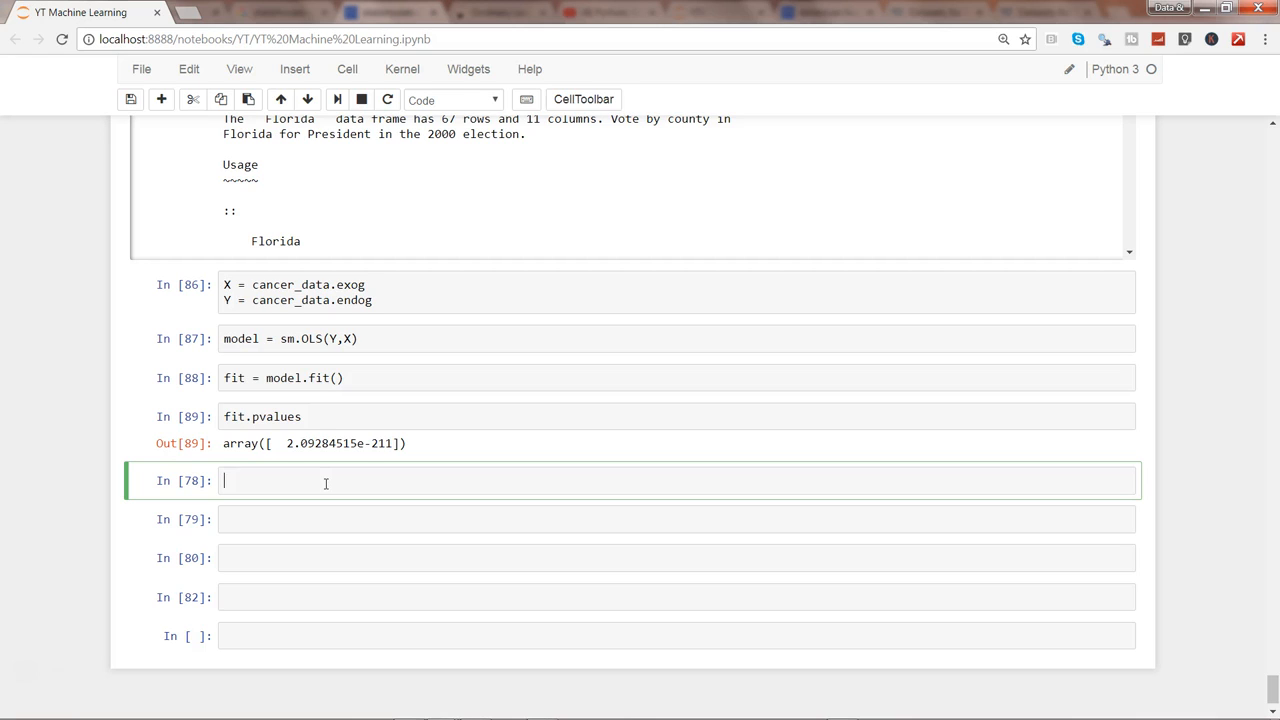
Run fit.summary() to show the OLS Regression Results table (R-squared 0.960, 301 observations).
type("fit.")
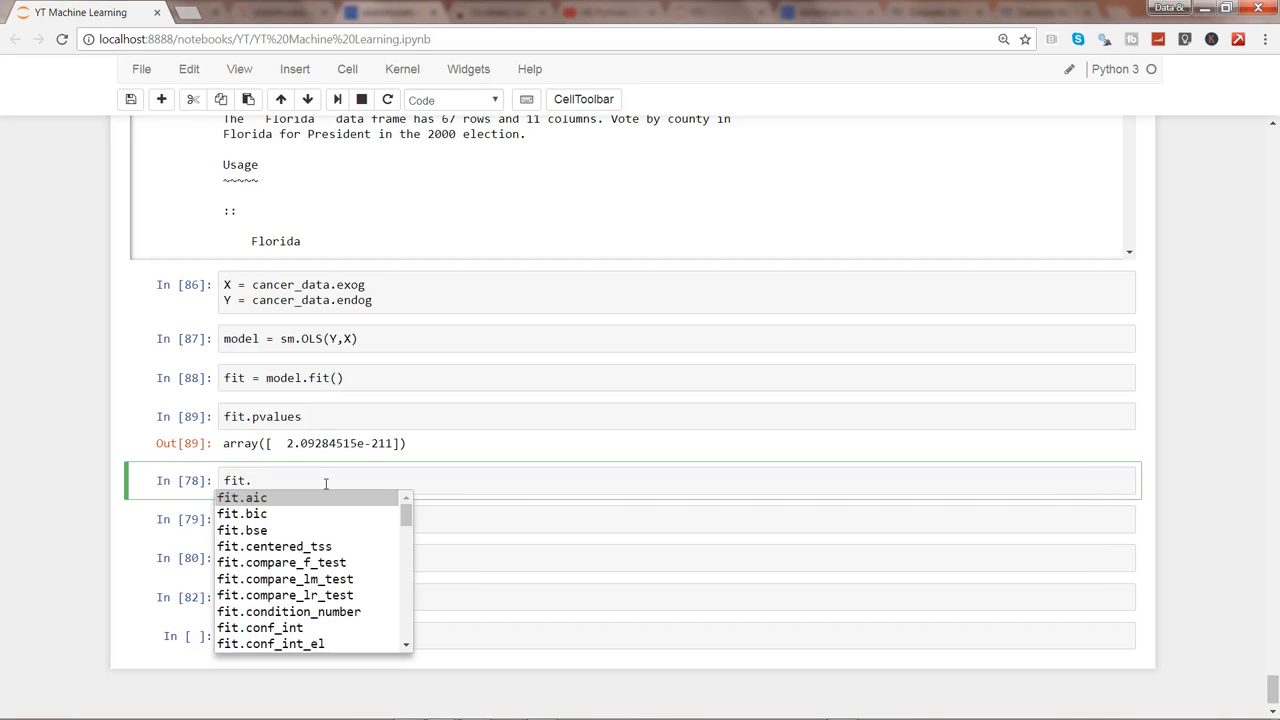
type("summary(")
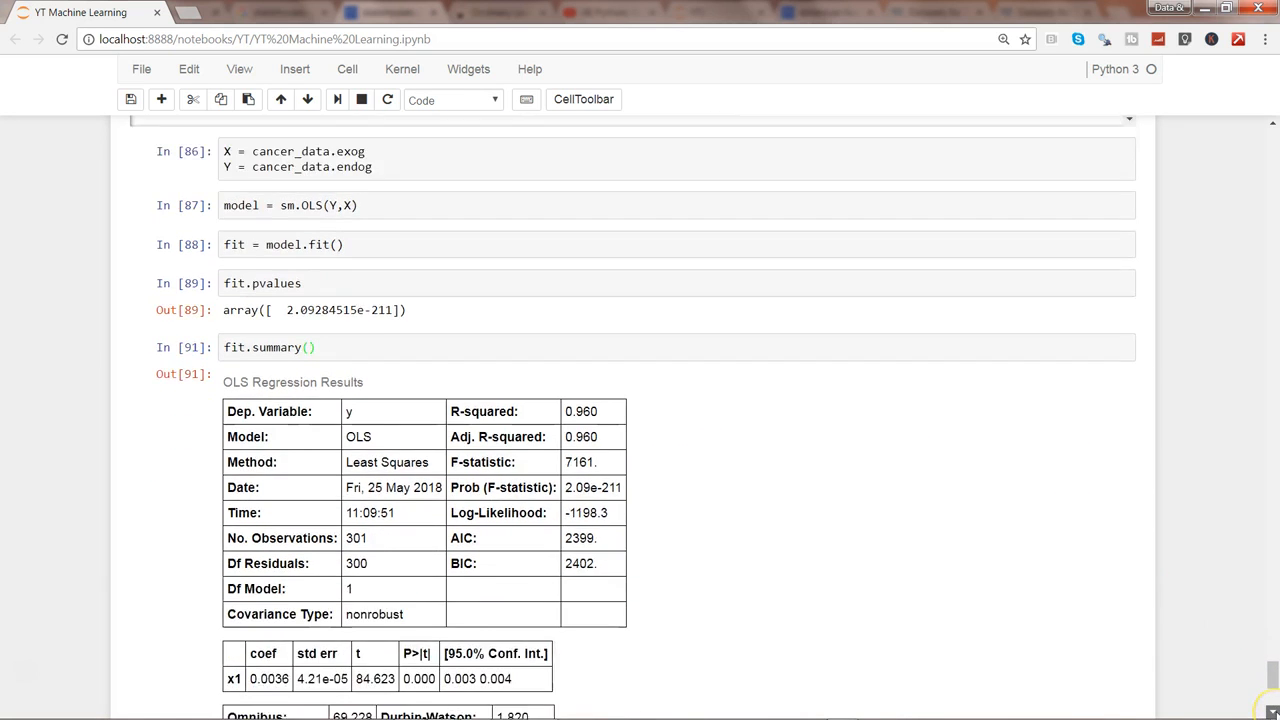
scroll("down", 3)
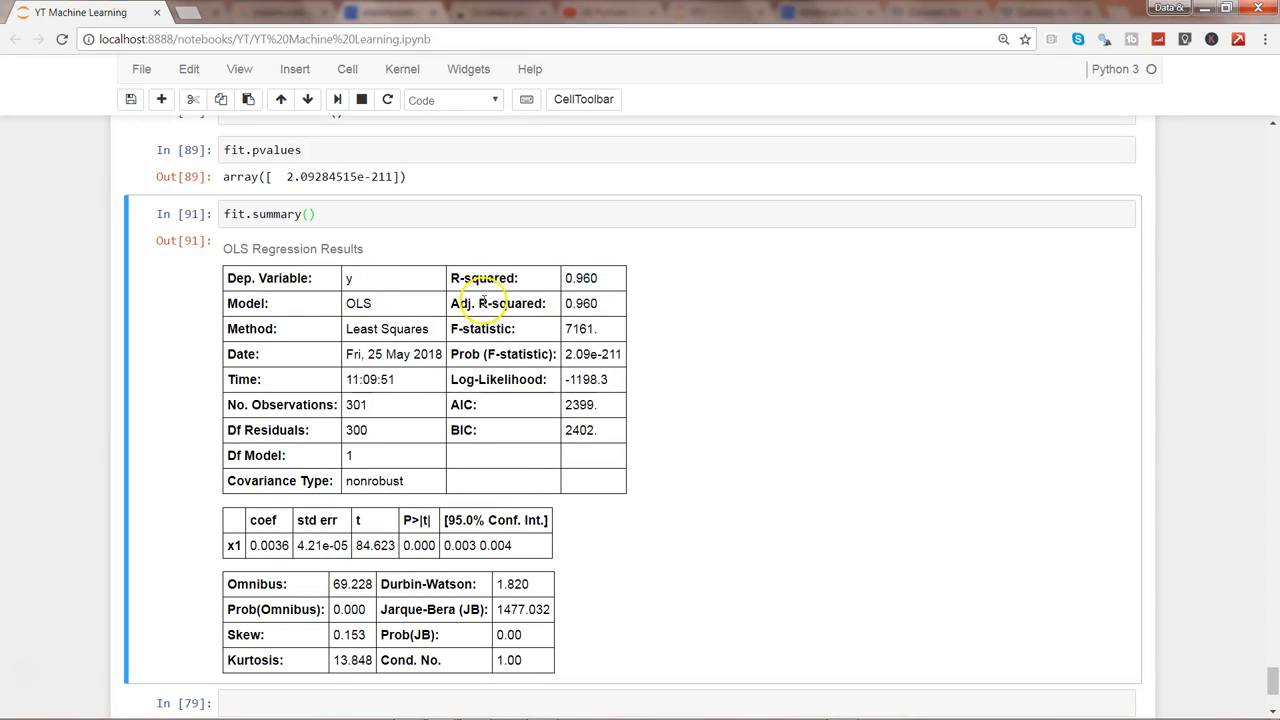
mouse_move(490, 328)
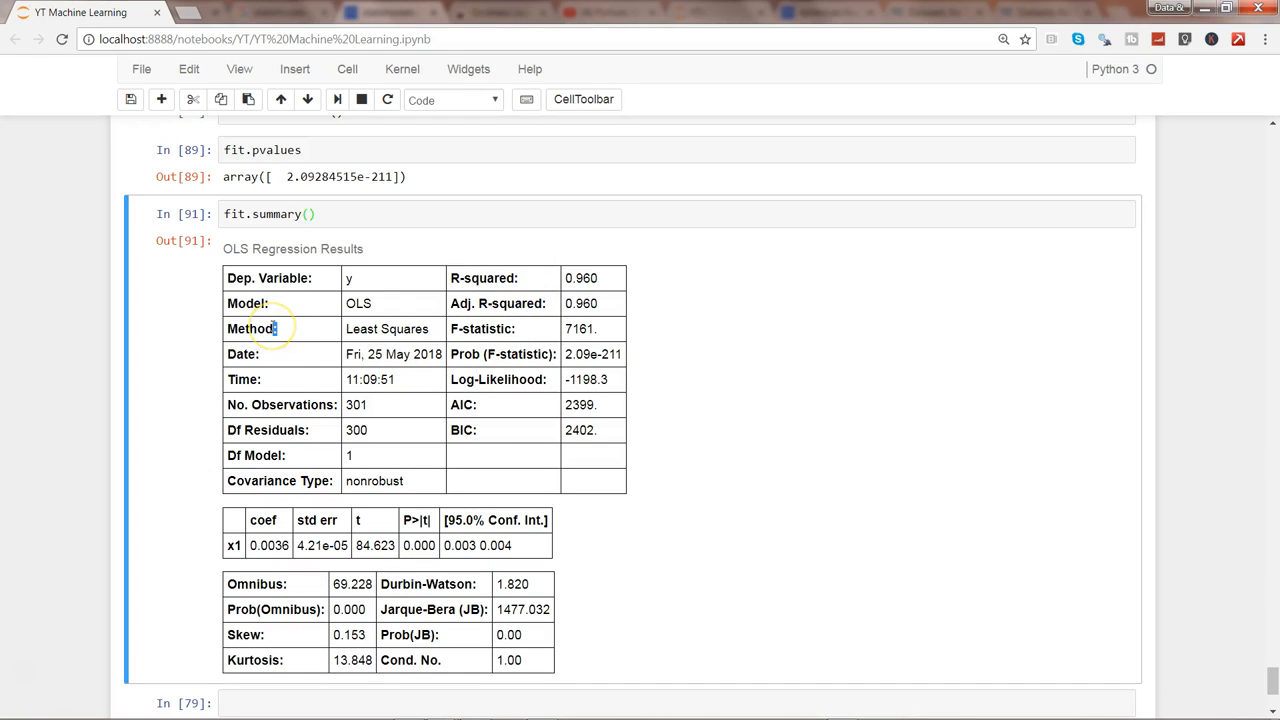
double_click(282, 404)
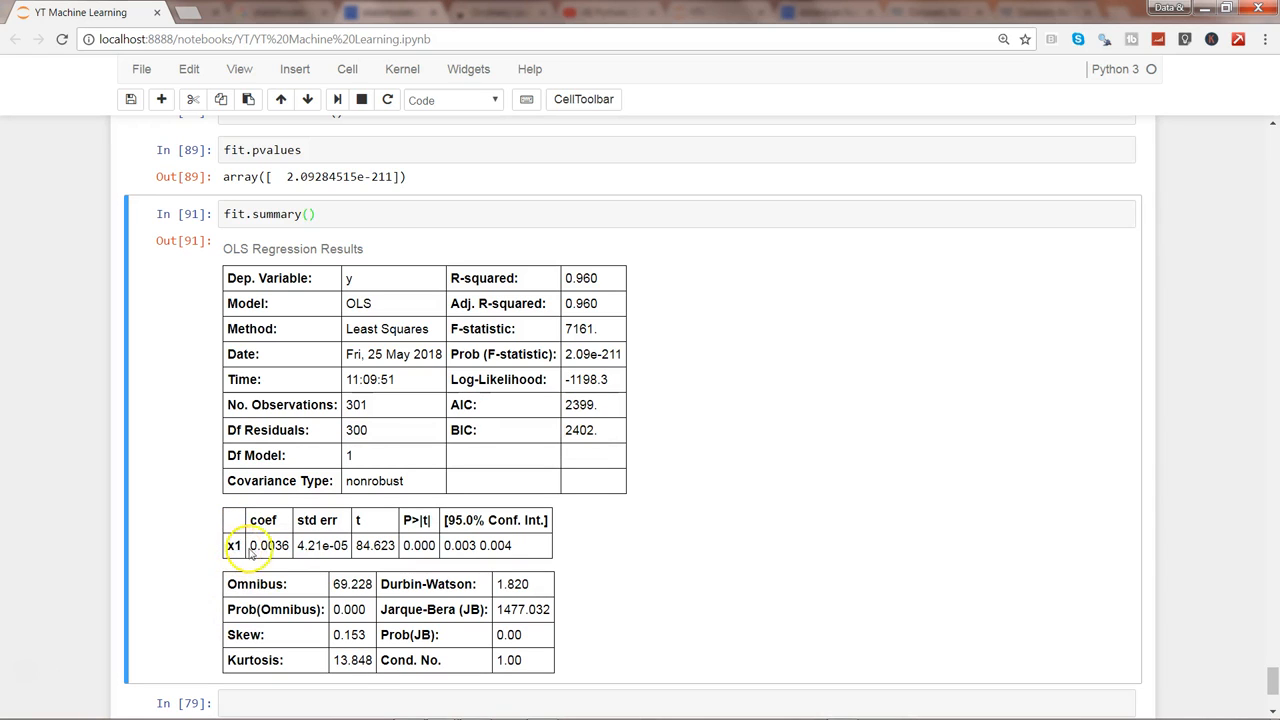
double_click(262, 520)
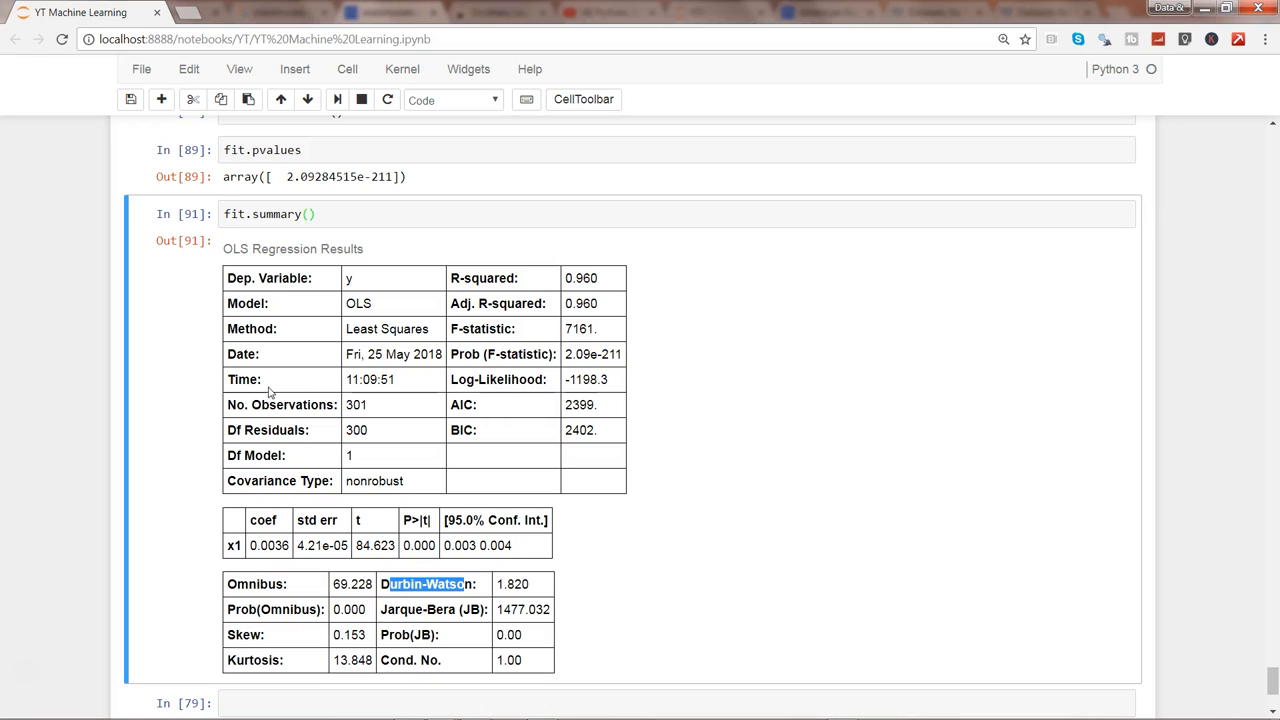
mouse_move(1030, 590)
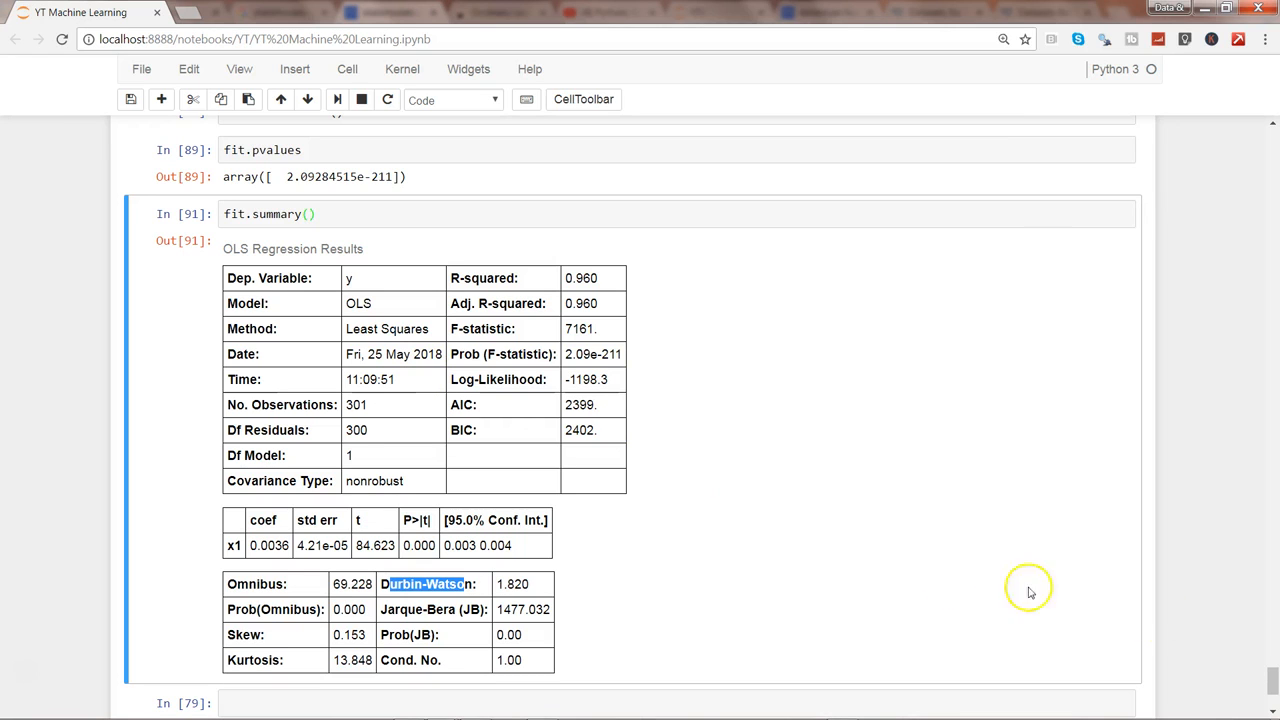
scroll("down", 3)
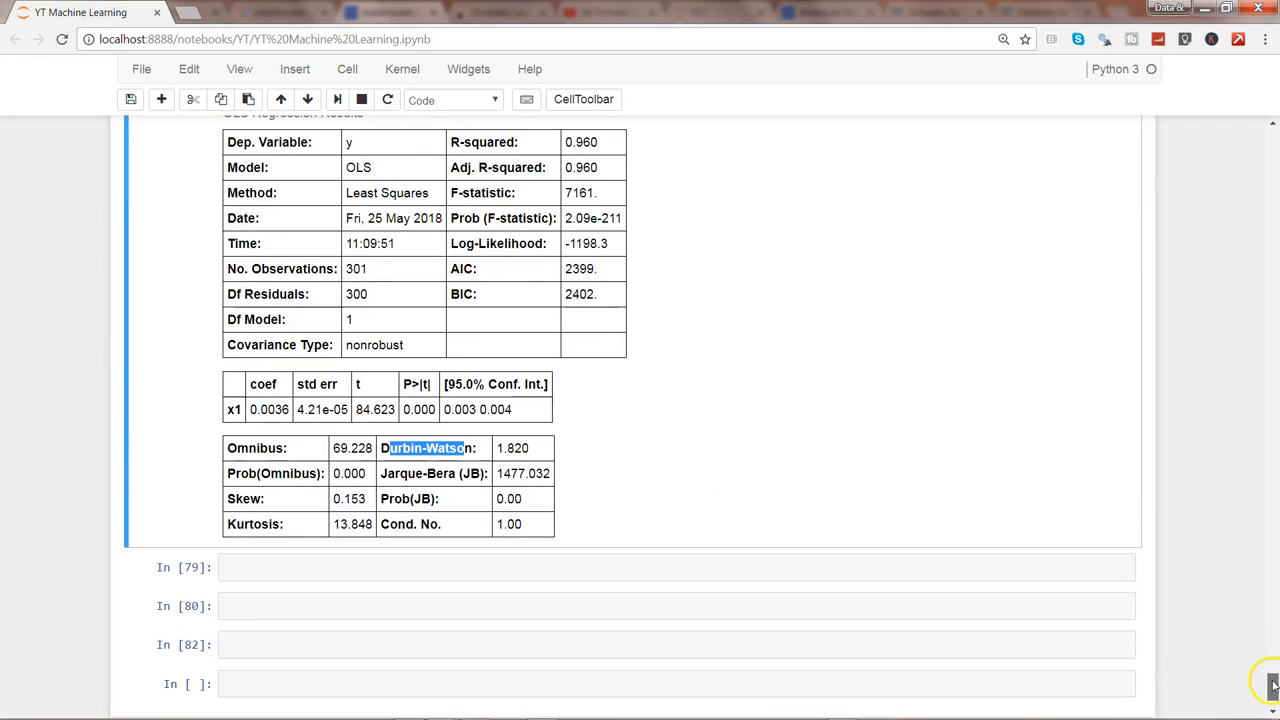
mouse_move(652, 404)
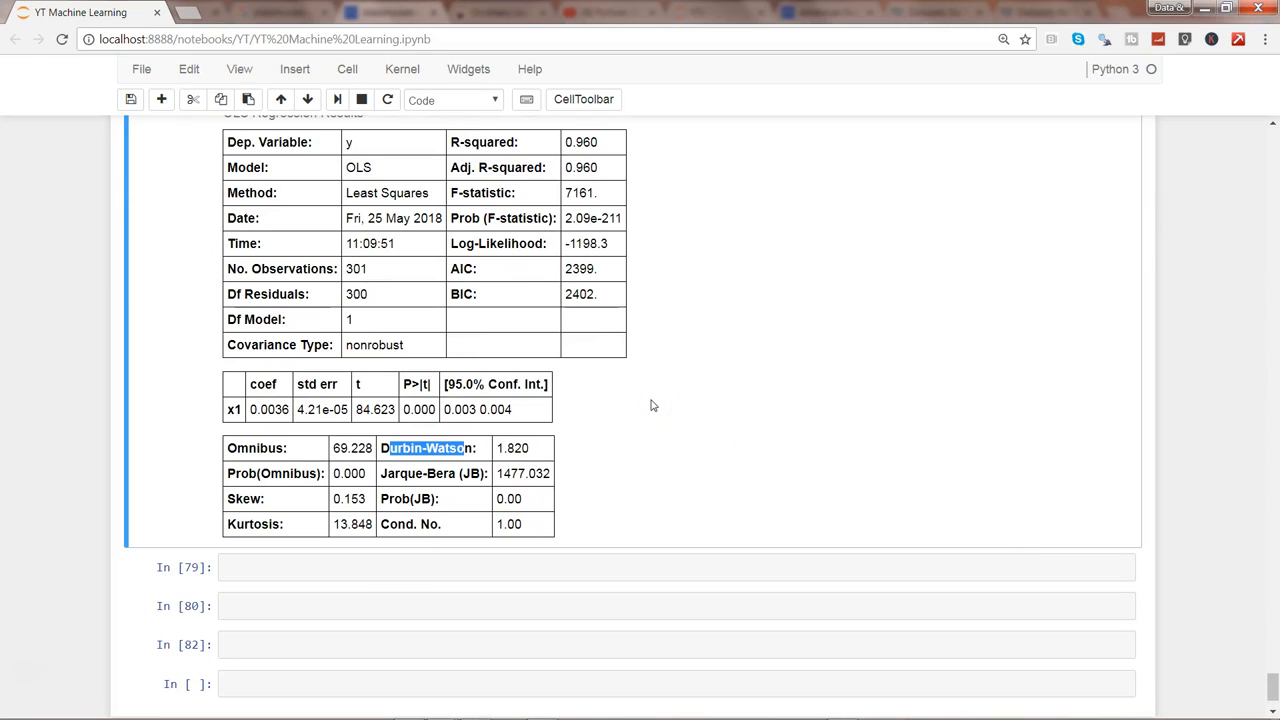